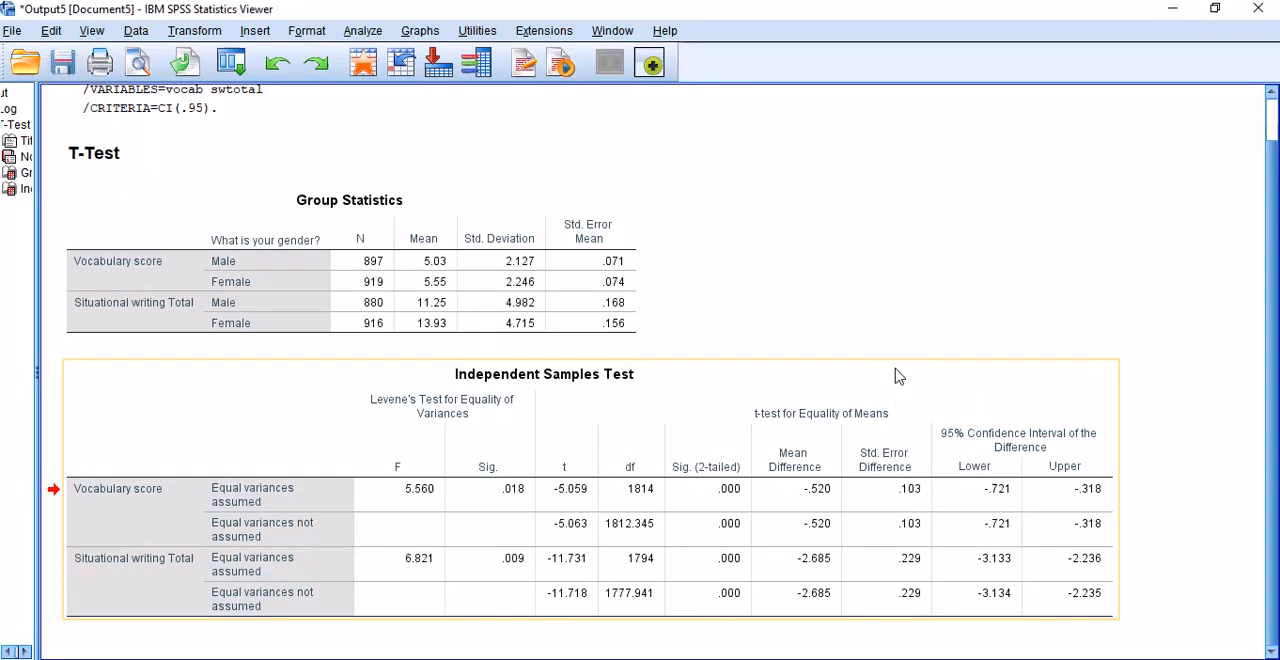
# - Show slide 19, Independent-Samples t-test: Effect size, covering Cohen's d, Glass's delta and Hedges' g
pyautogui.click(992, 296)
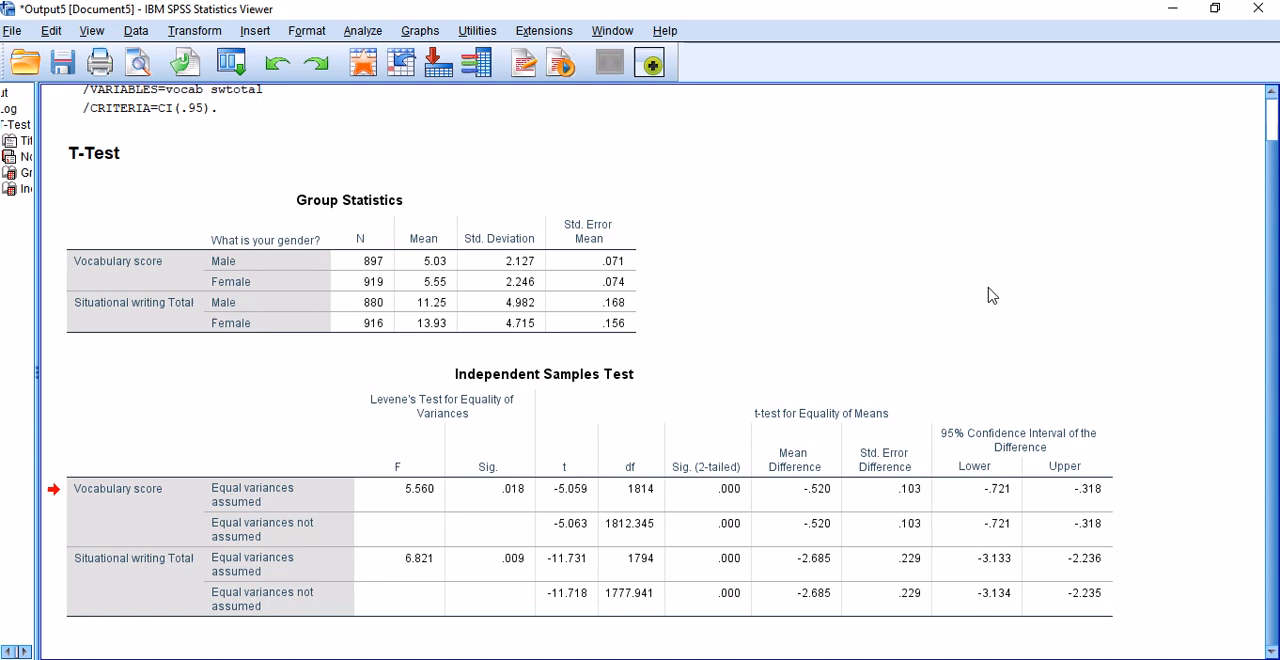
pyautogui.click(550, 438)
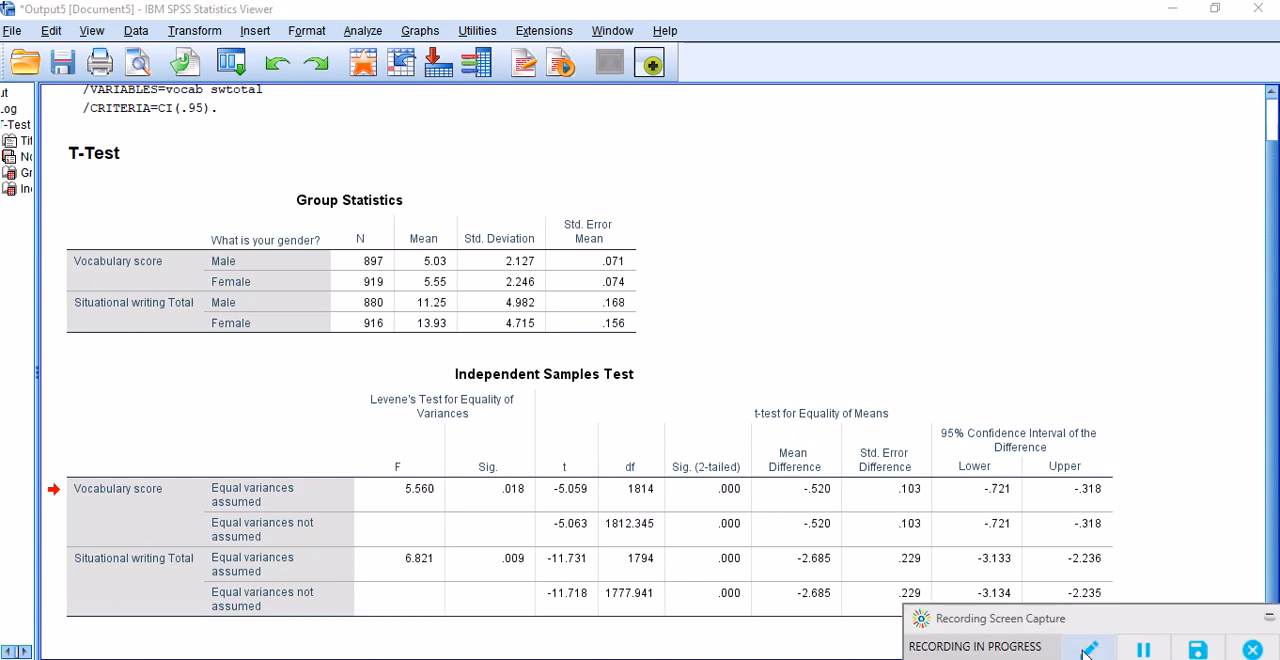
pyautogui.click(1088, 648)
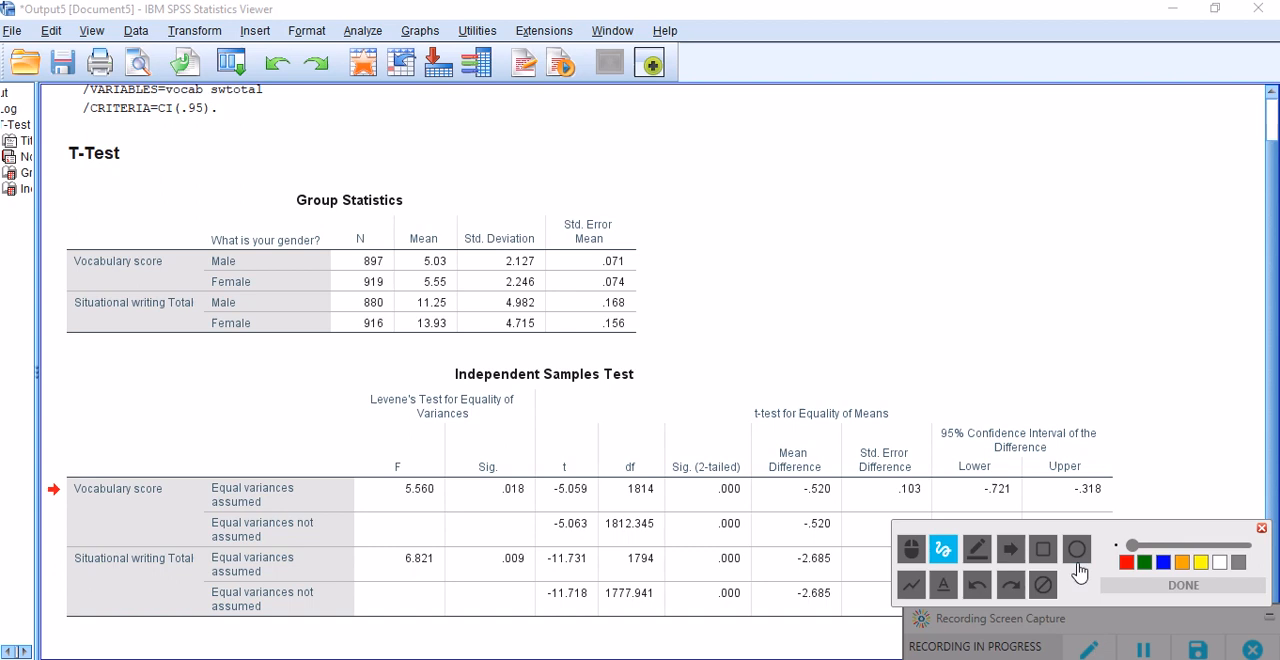
pyautogui.moveTo(1042, 550)
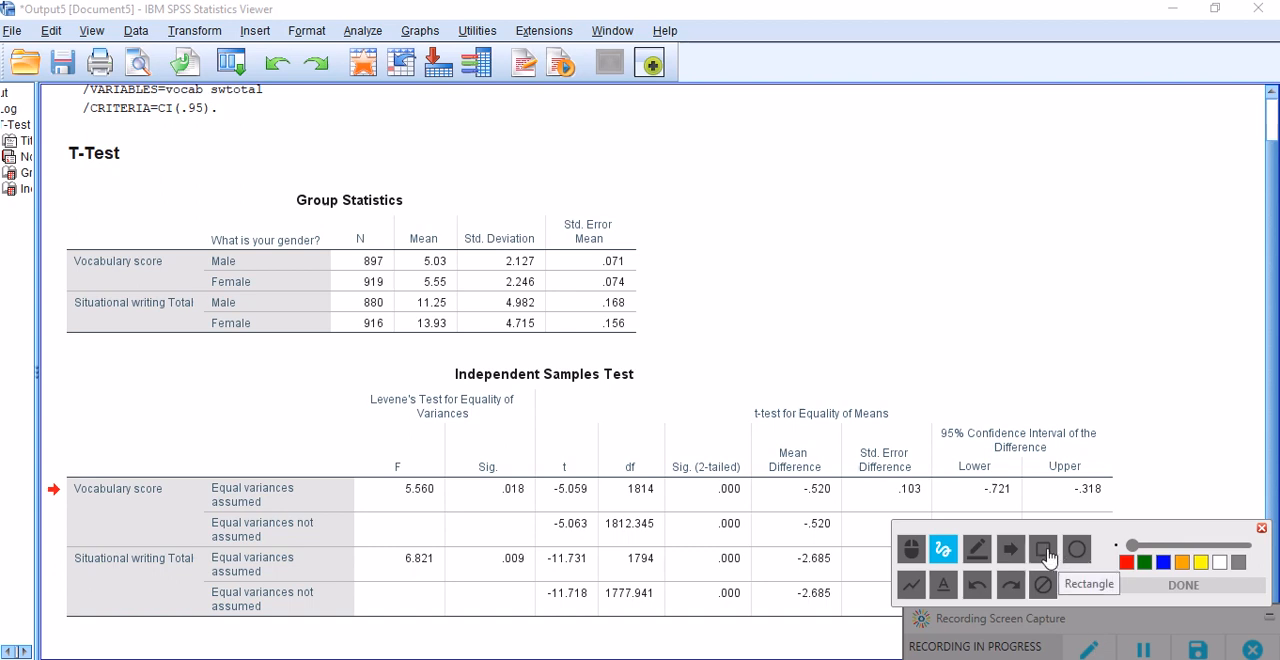
pyautogui.click(1044, 548)
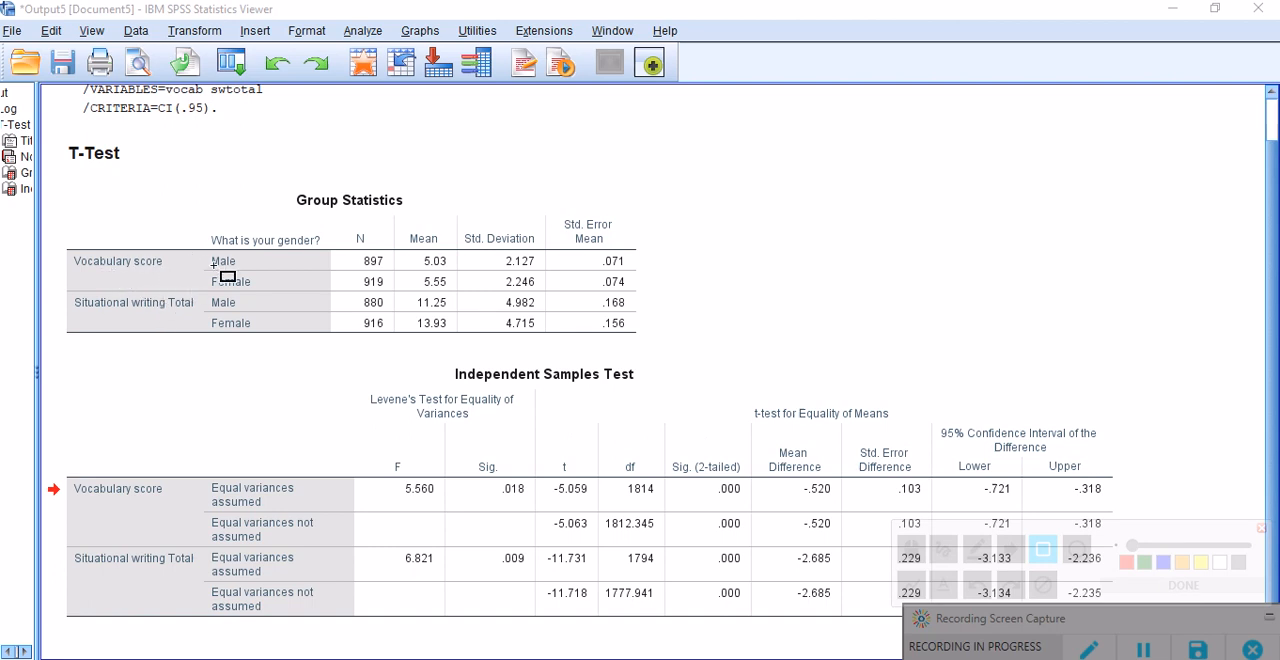
pyautogui.moveTo(436, 240)
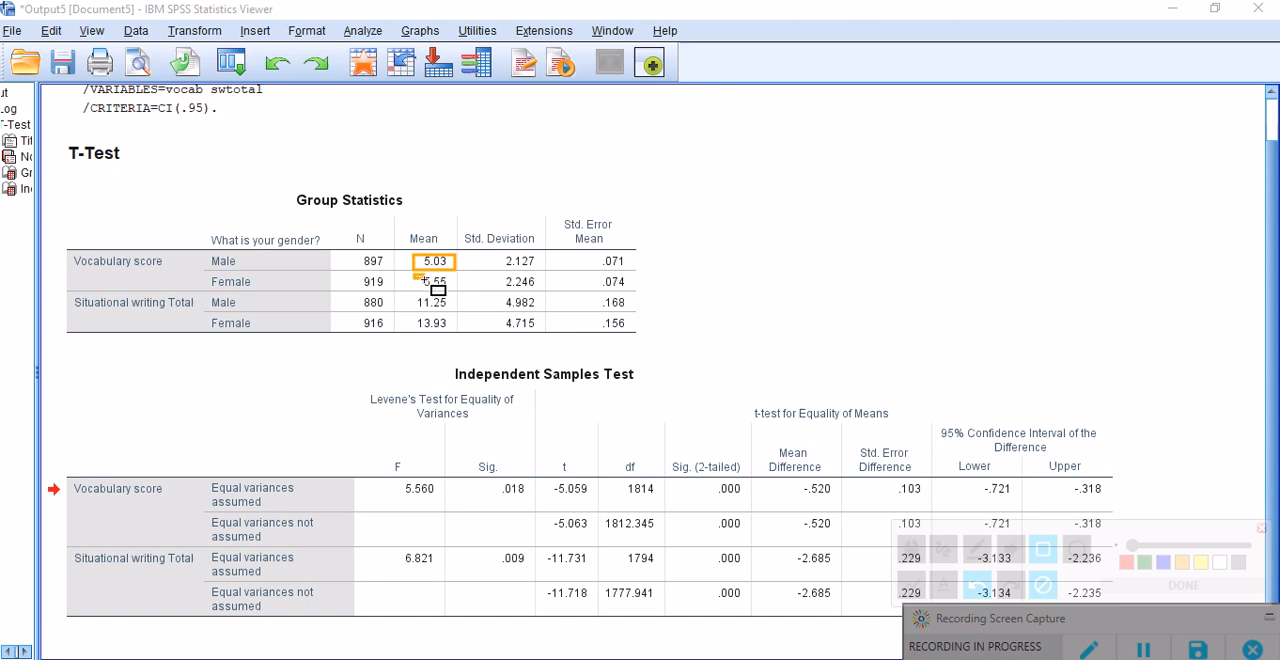
# - Return to the SPSS T-Test output with writing means 11.25 and 13.93, markings cleared
pyautogui.click(436, 280)
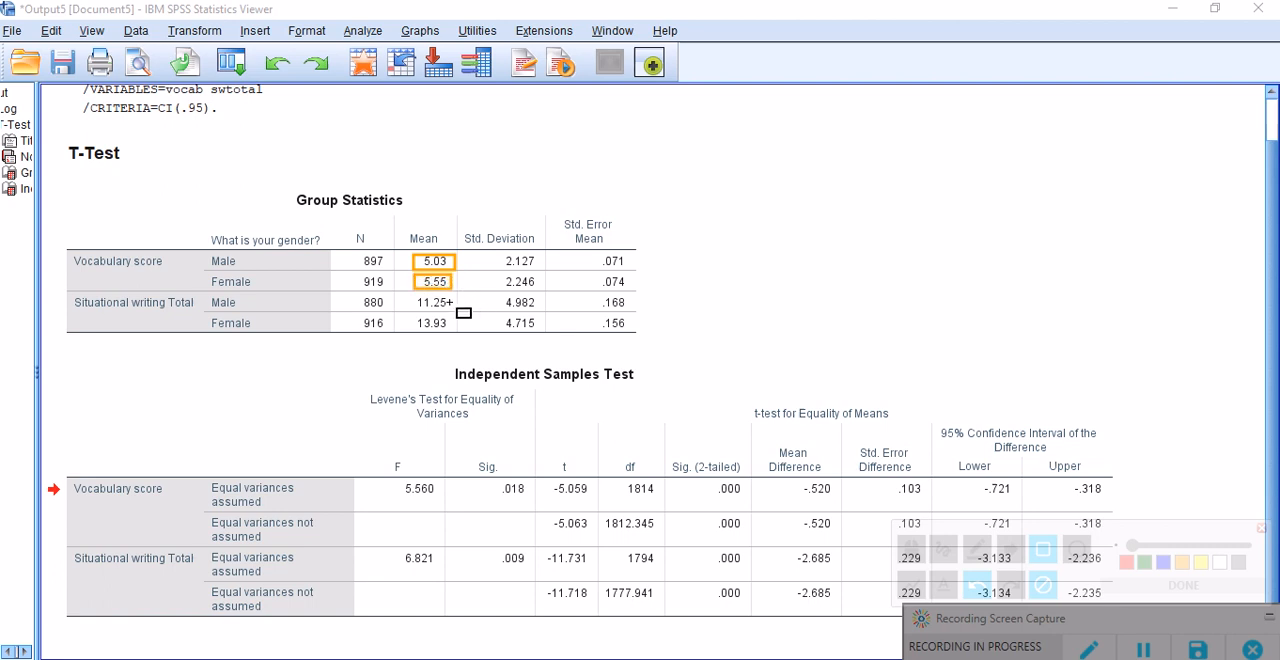
pyautogui.moveTo(768, 524)
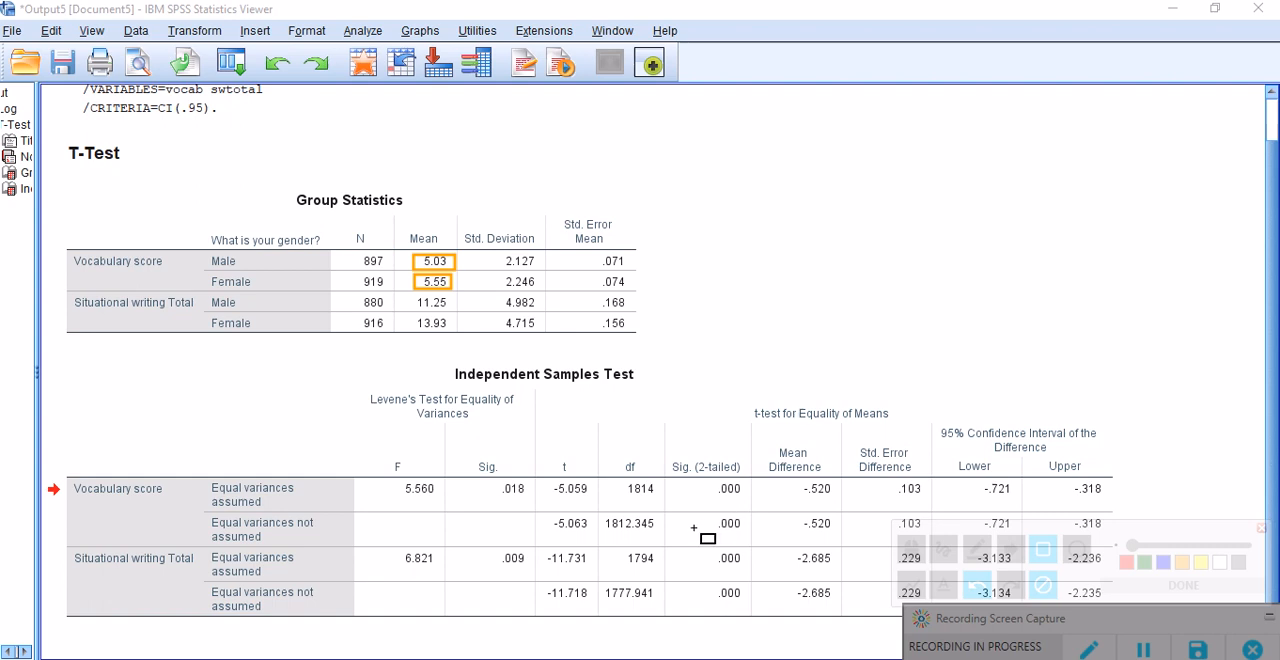
pyautogui.moveTo(700, 532)
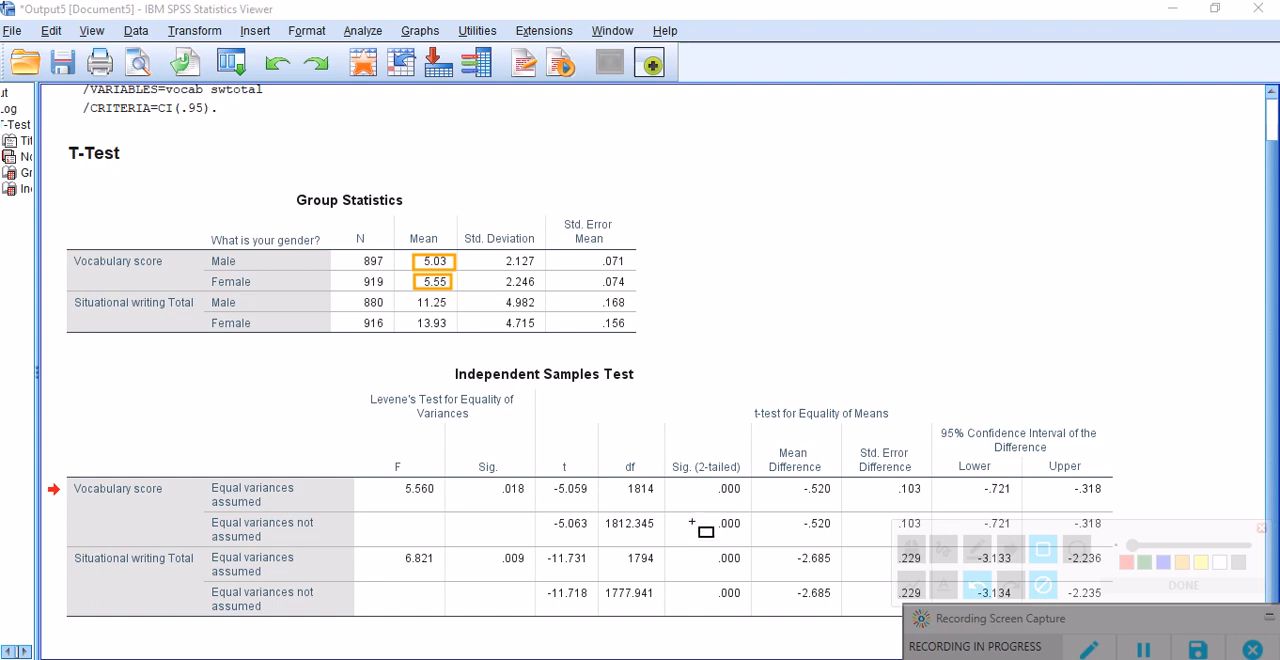
pyautogui.moveTo(480, 322)
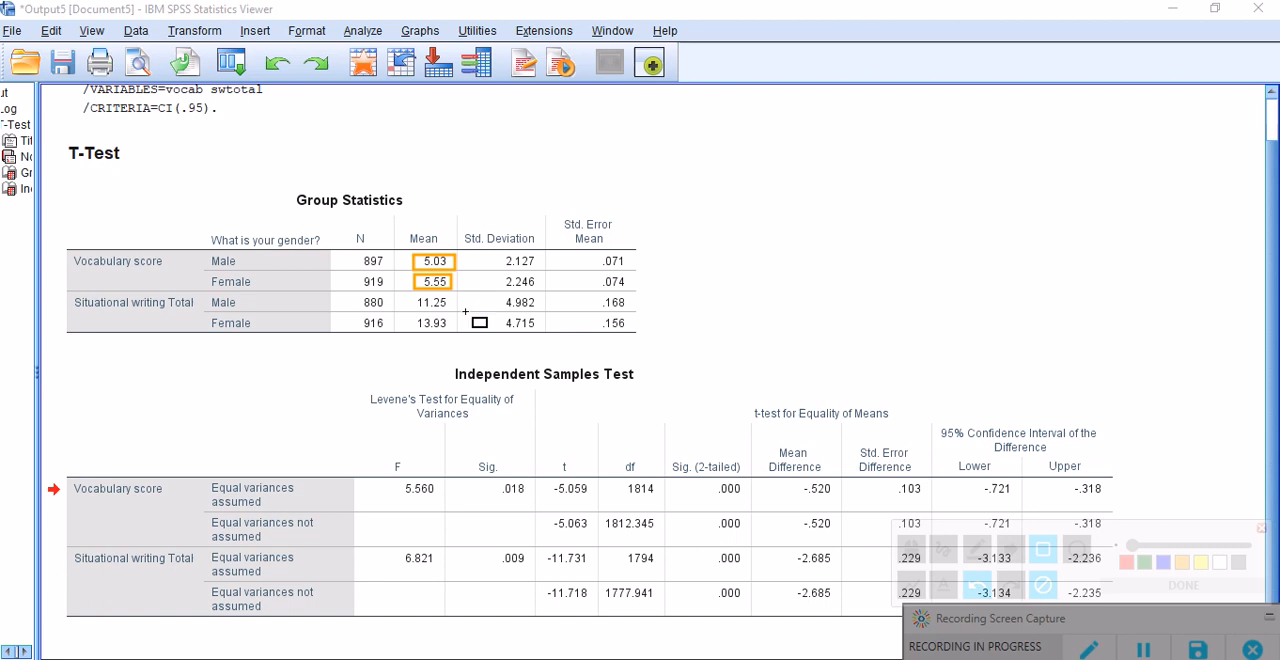
pyautogui.moveTo(724, 532)
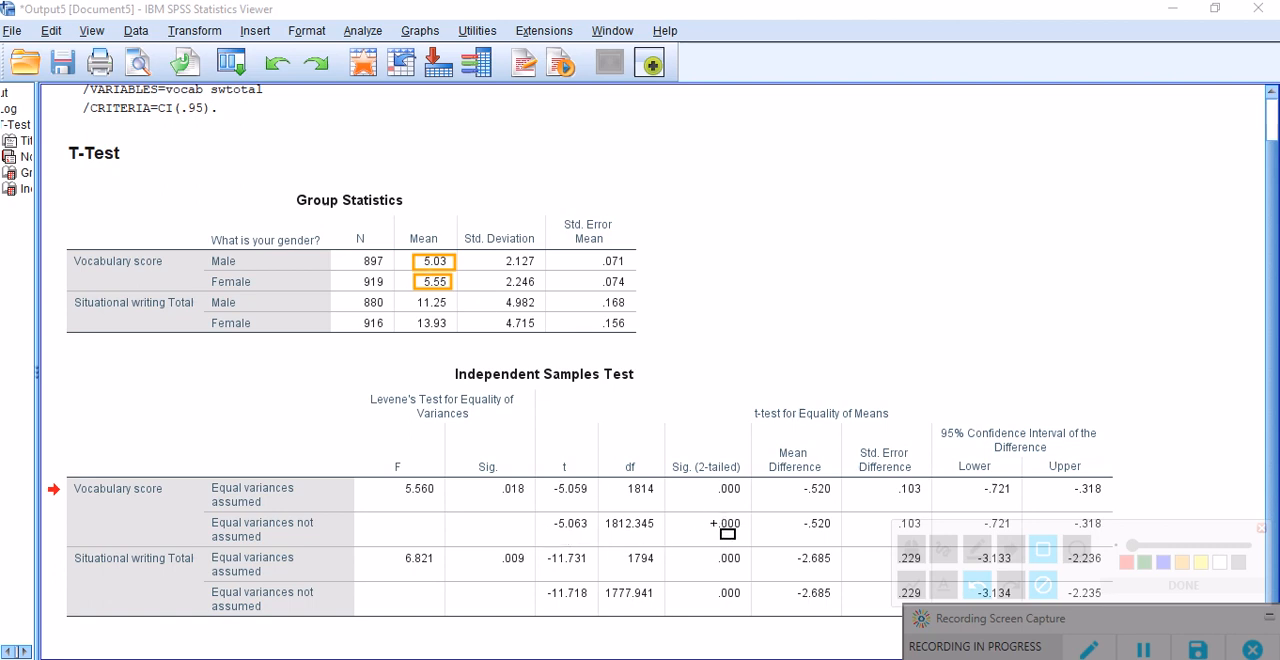
pyautogui.click(728, 524)
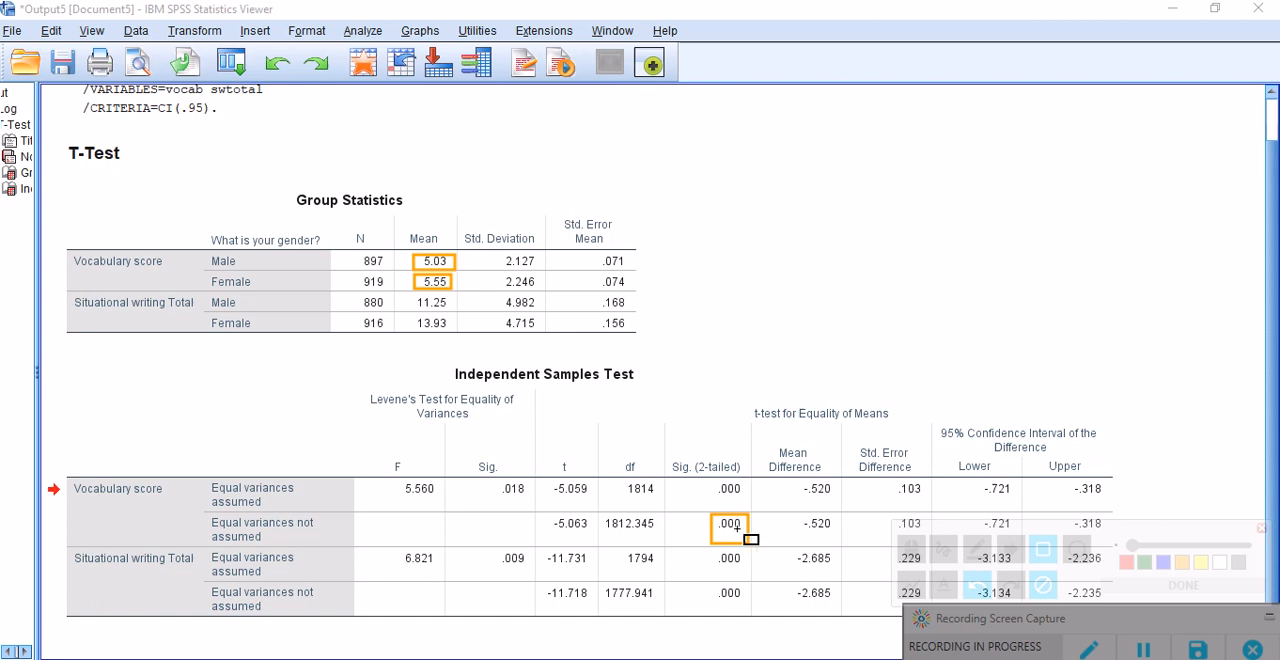
pyautogui.moveTo(512, 444)
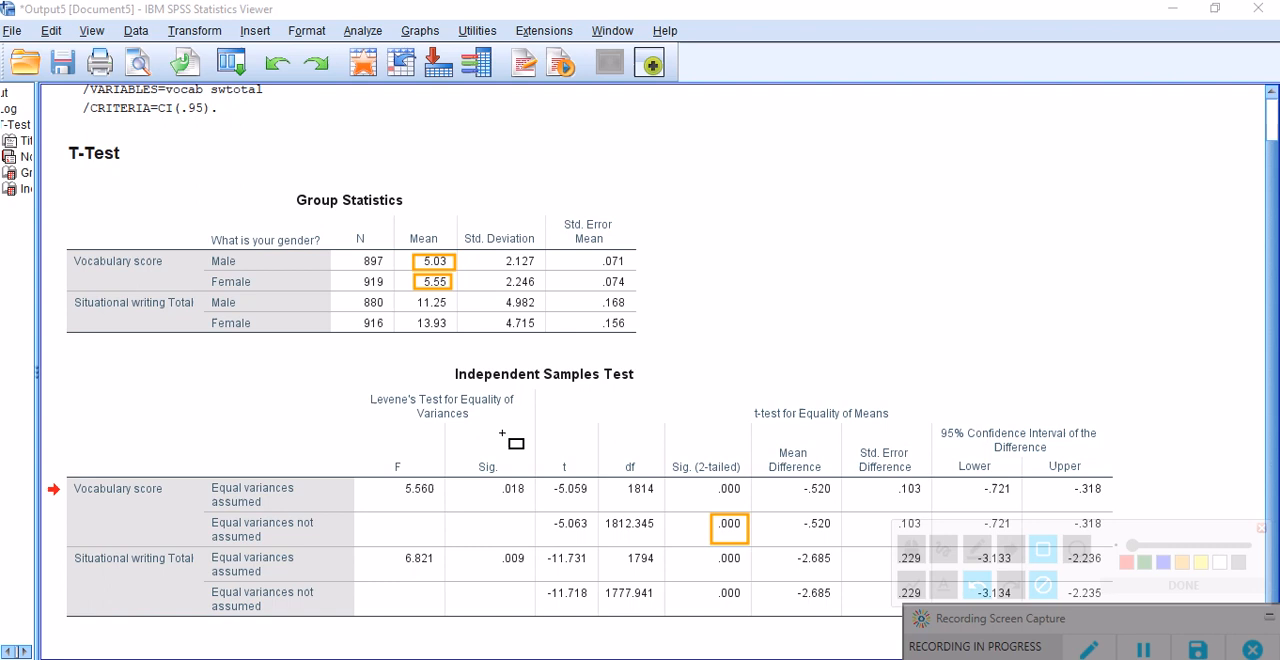
pyautogui.moveTo(430, 448)
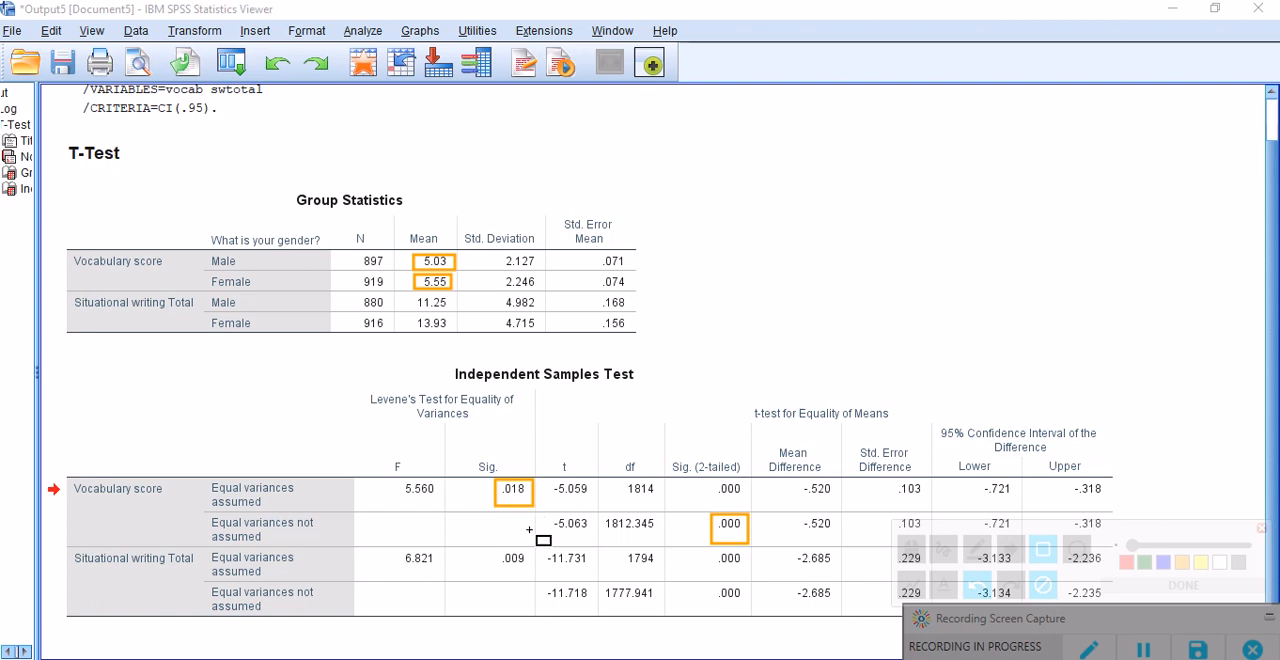
pyautogui.moveTo(244, 544)
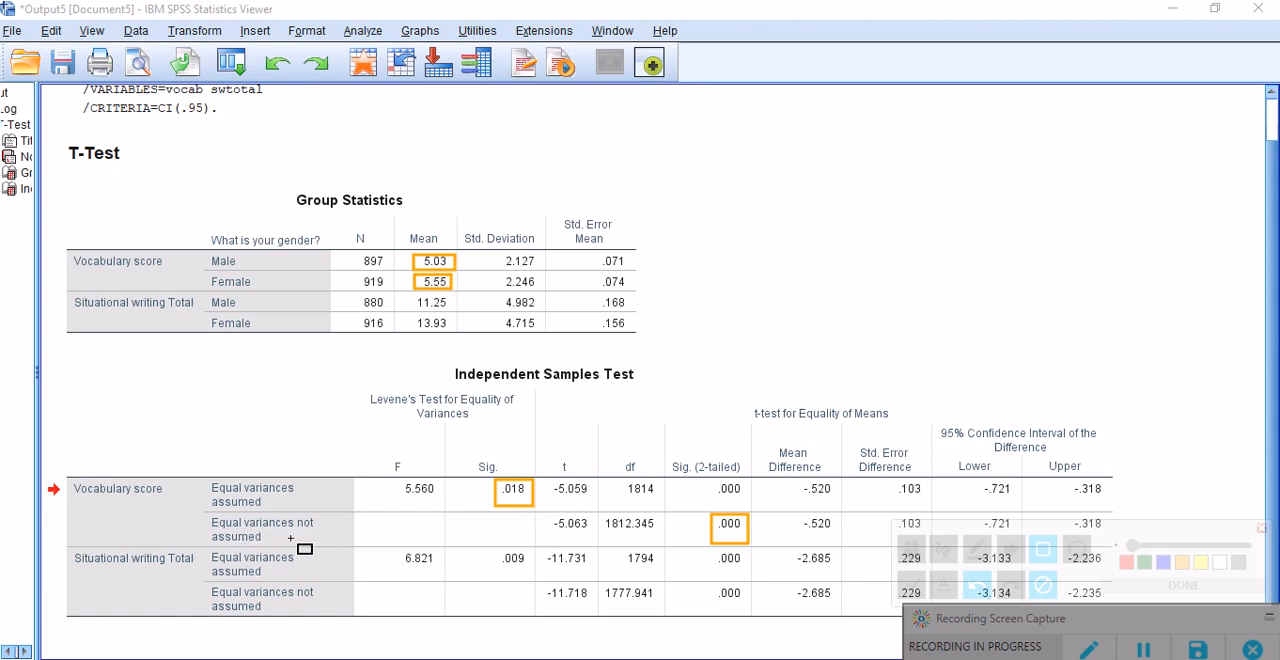
pyautogui.moveTo(540, 538)
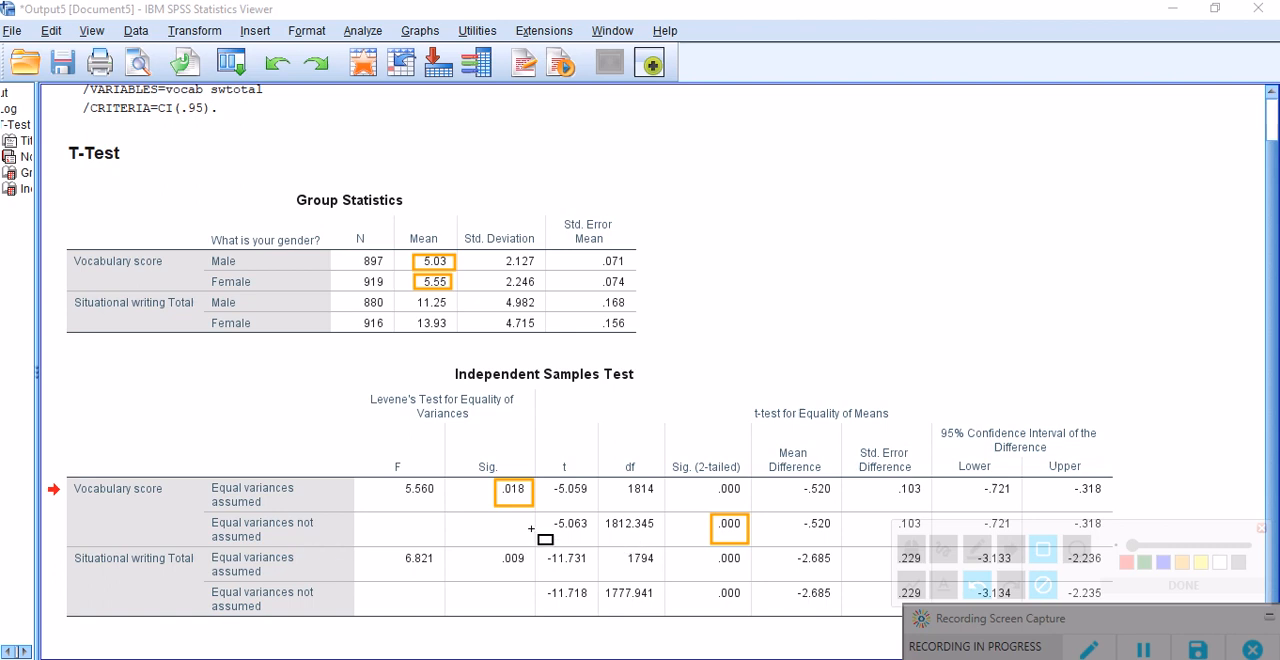
pyautogui.moveTo(504, 524)
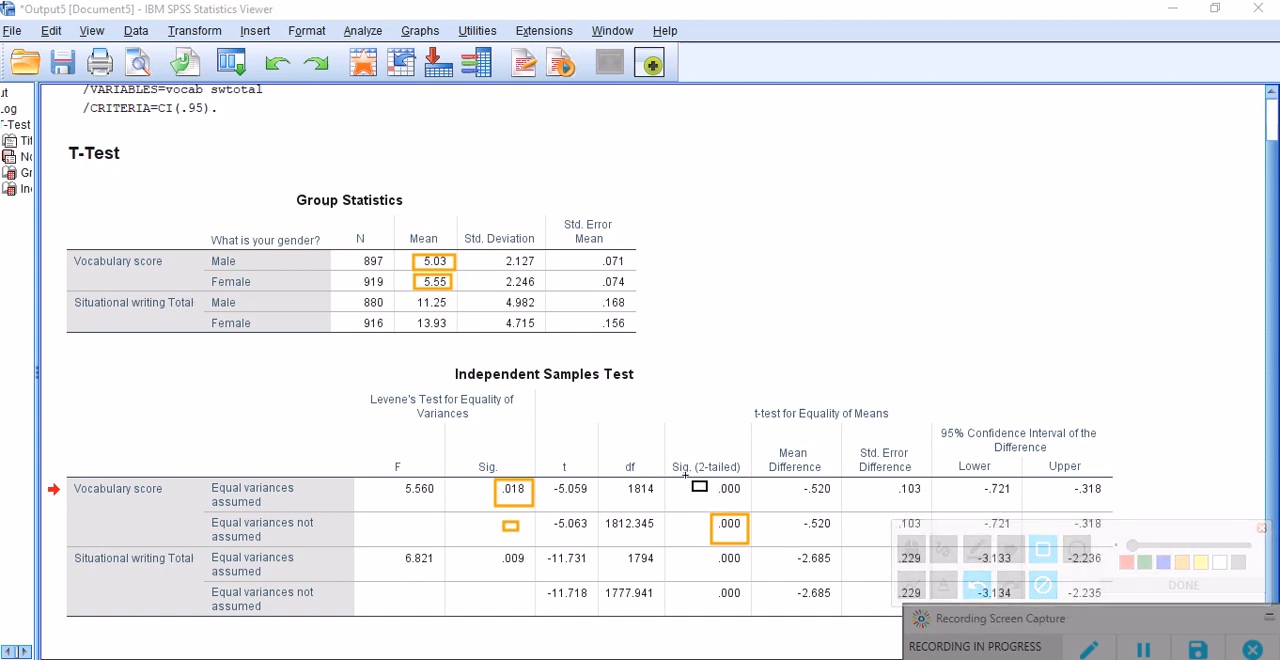
pyautogui.moveTo(730, 540)
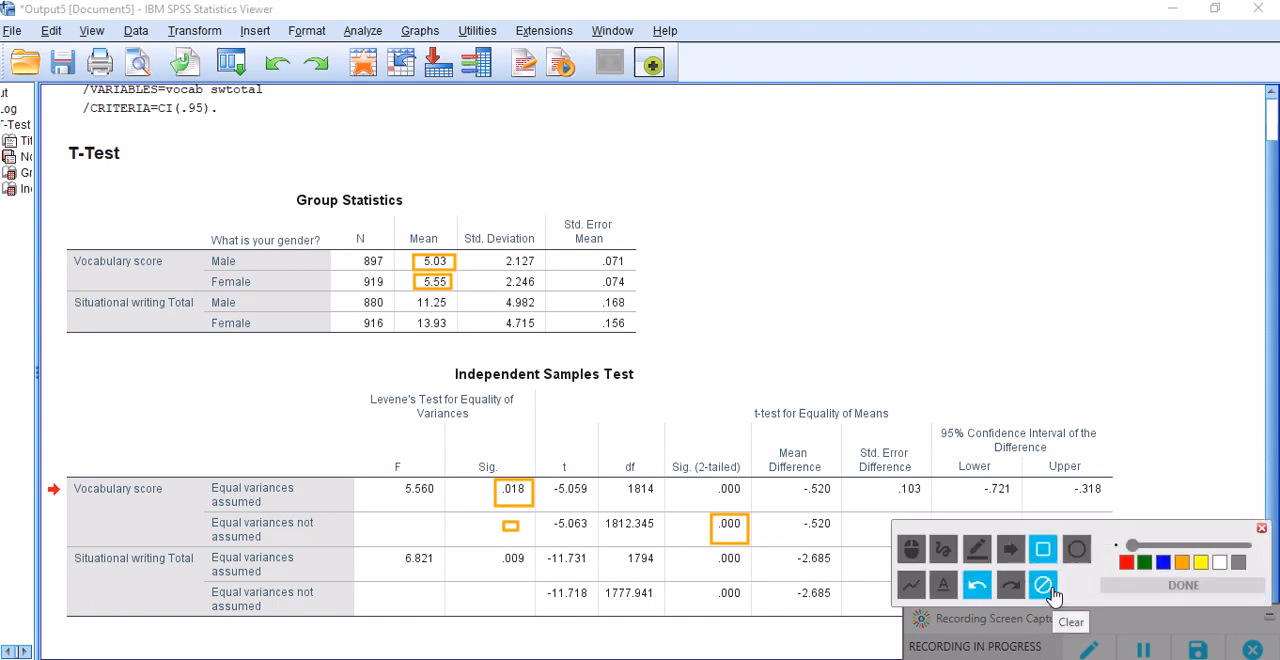
pyautogui.click(1042, 584)
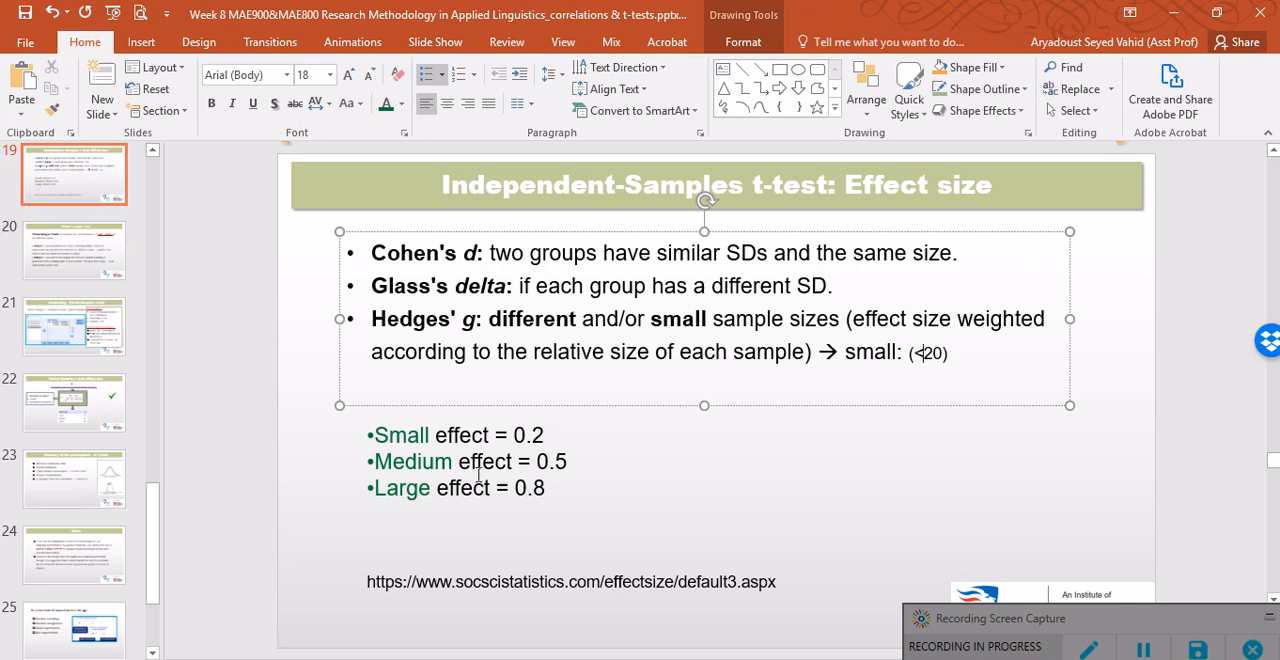
pyautogui.moveTo(658, 440)
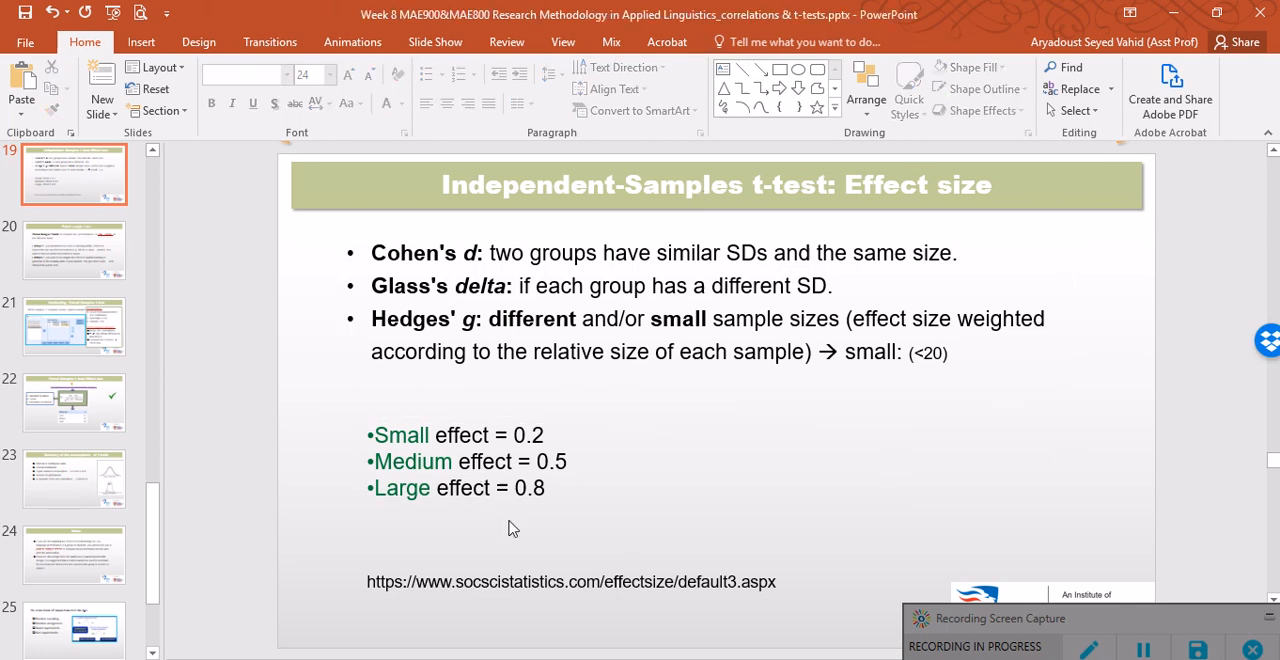
pyautogui.moveTo(364, 440)
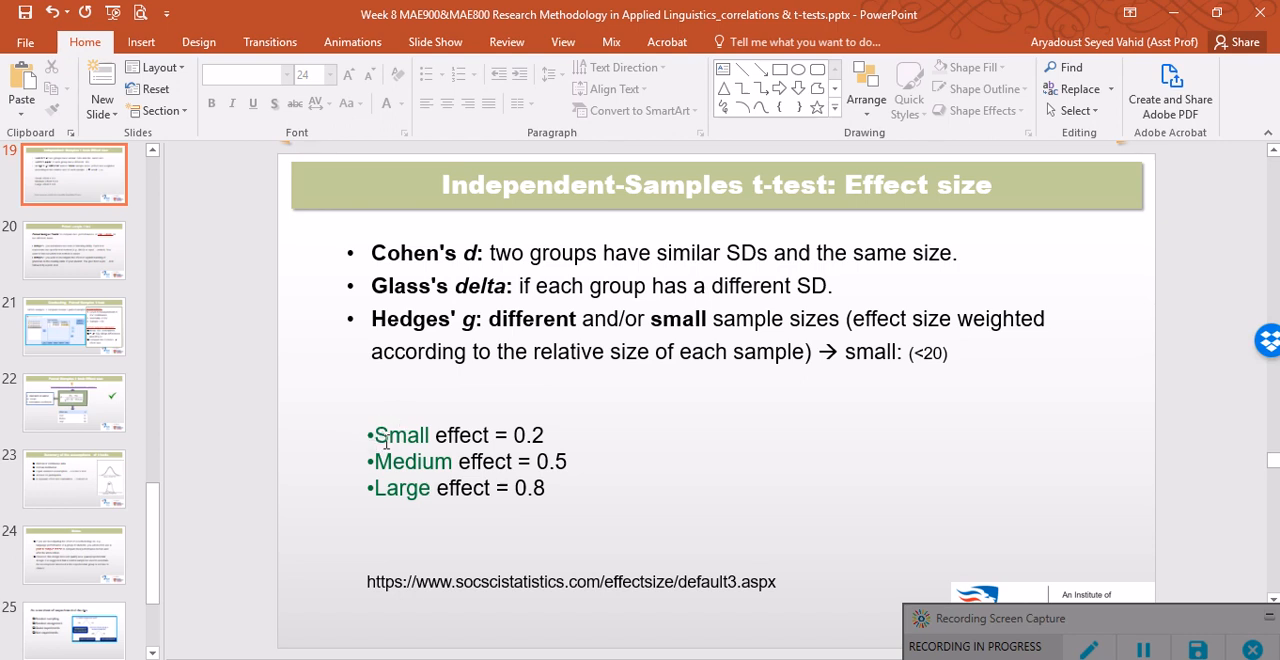
pyautogui.moveTo(484, 400)
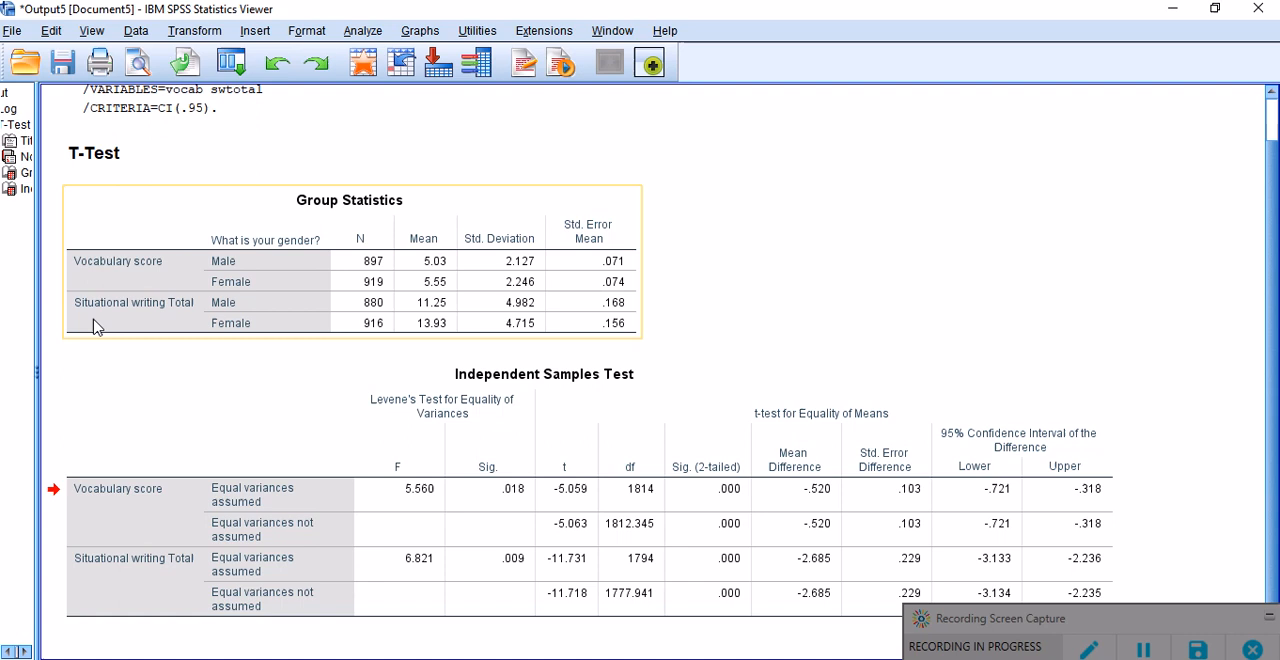
pyautogui.moveTo(220, 296)
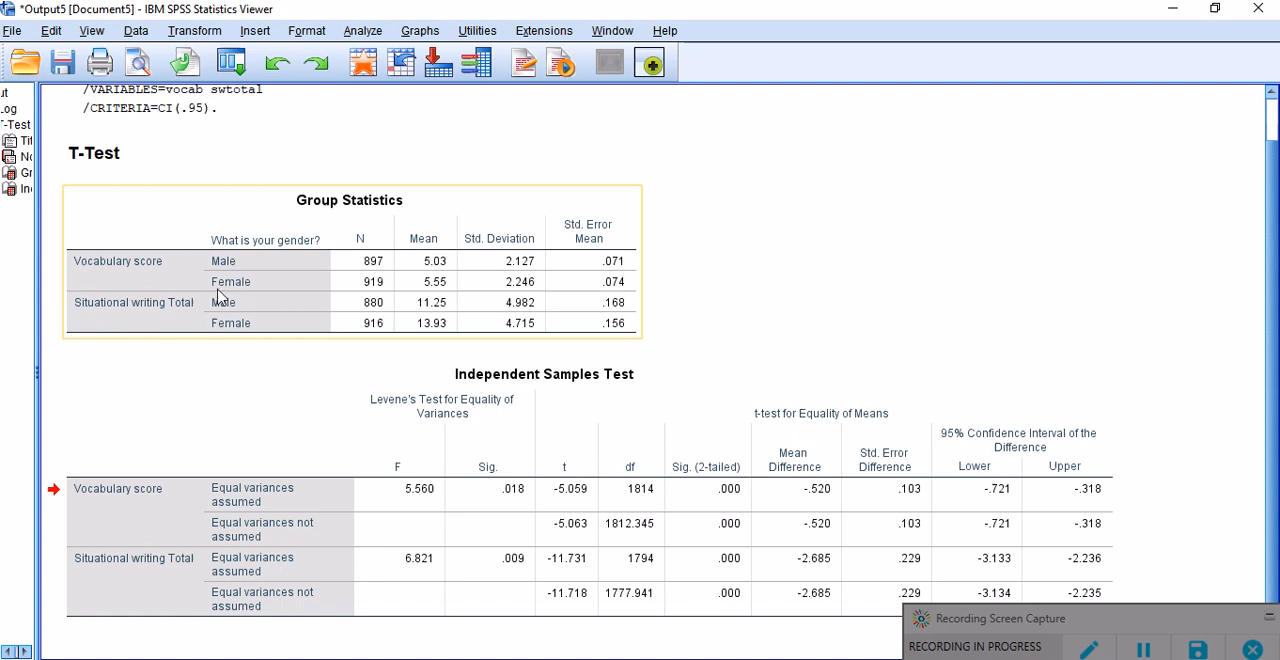
pyautogui.moveTo(112, 288)
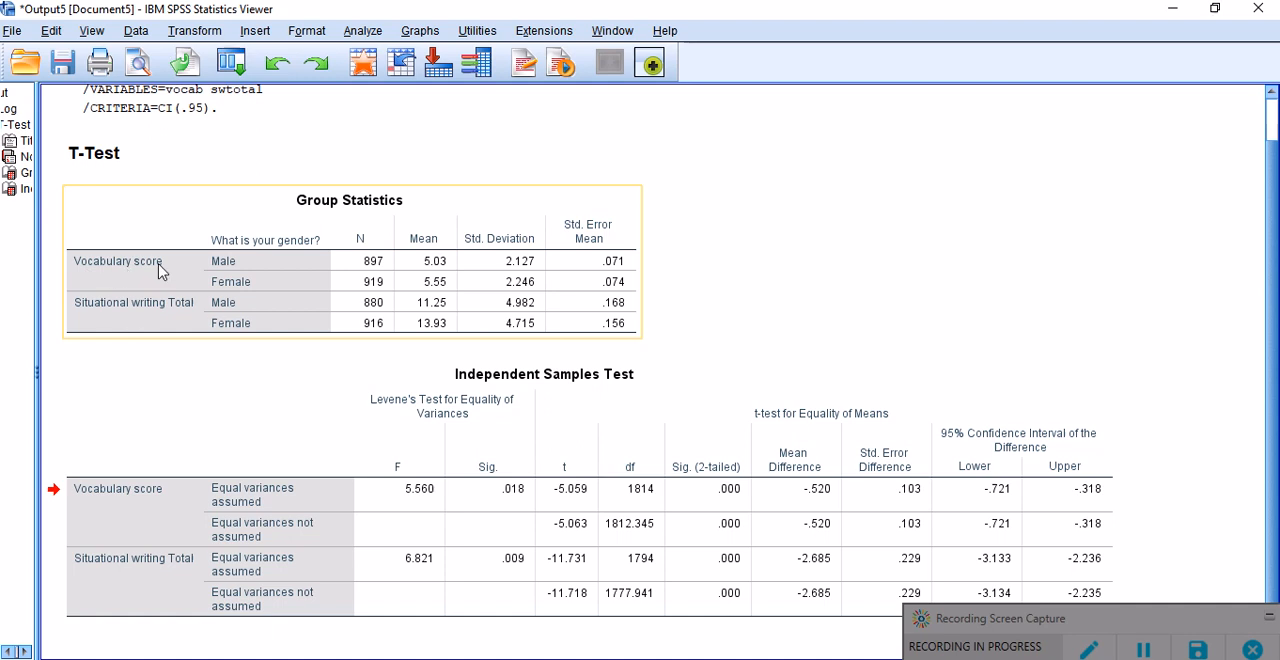
pyautogui.moveTo(116, 318)
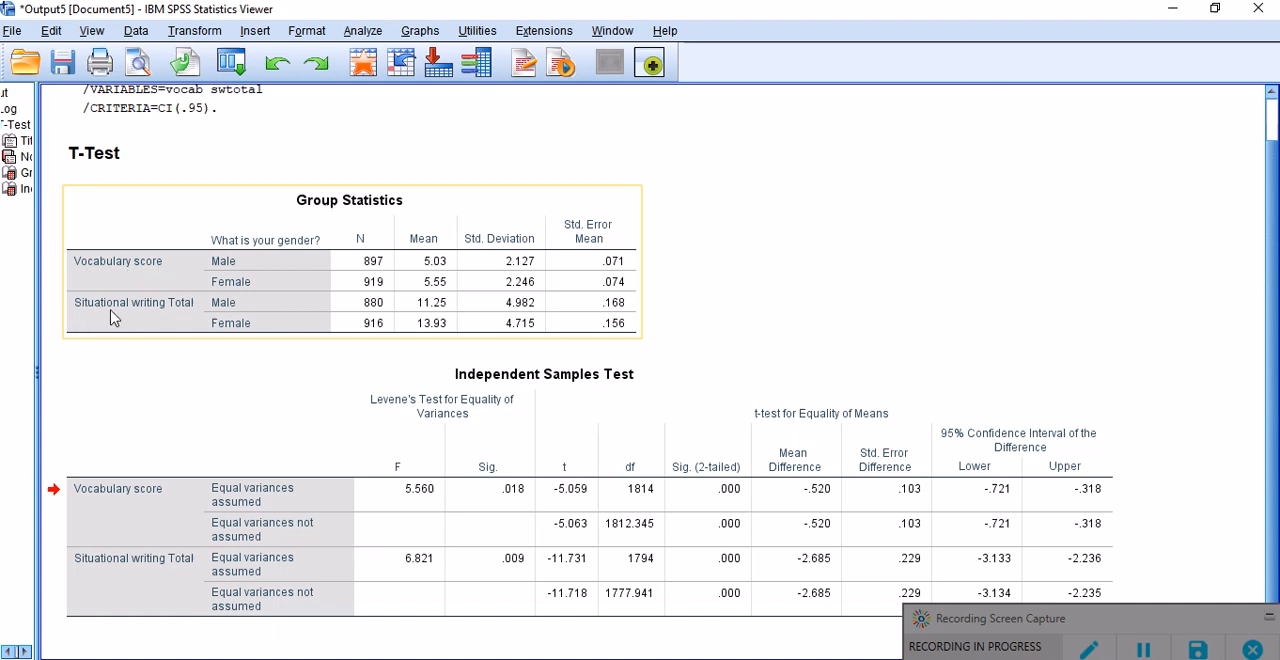
pyautogui.moveTo(176, 316)
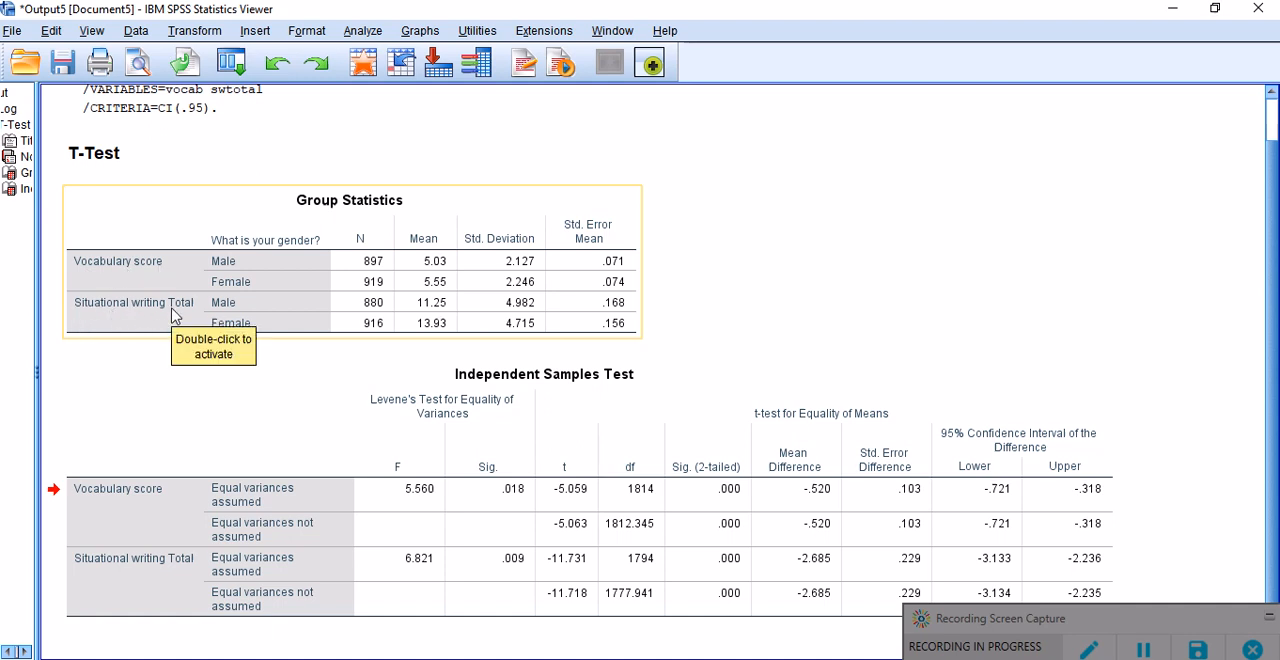
pyautogui.moveTo(688, 536)
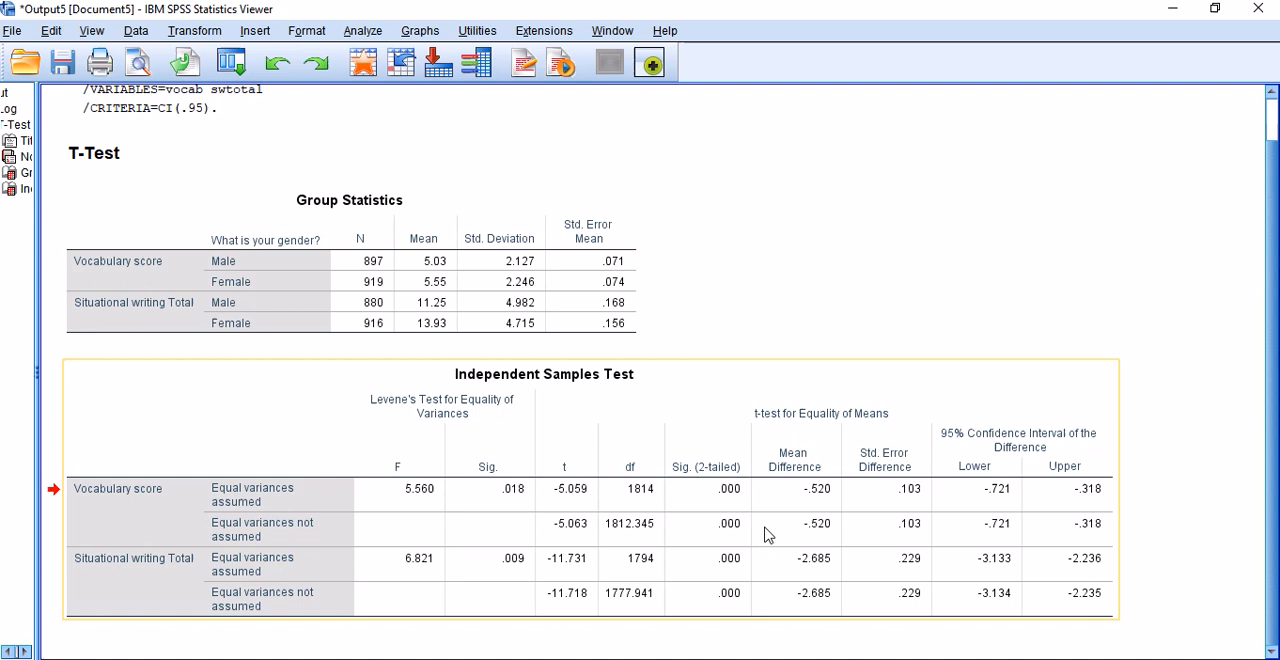
pyautogui.moveTo(728, 528)
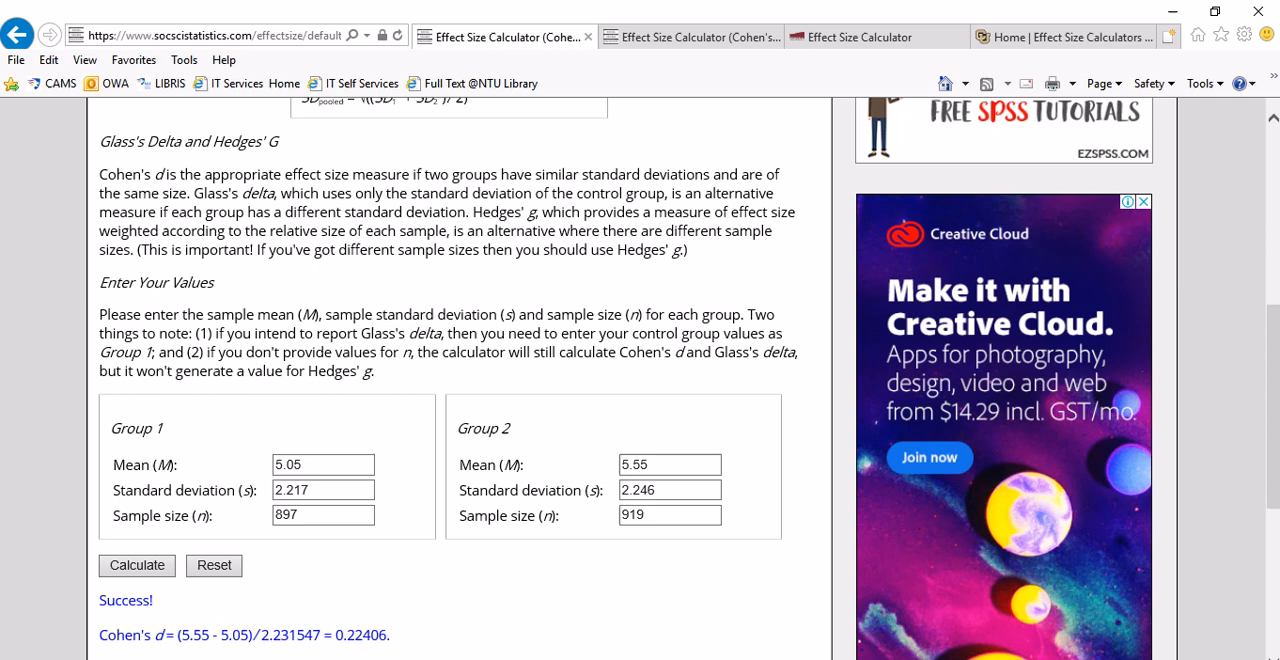
pyautogui.moveTo(452, 448)
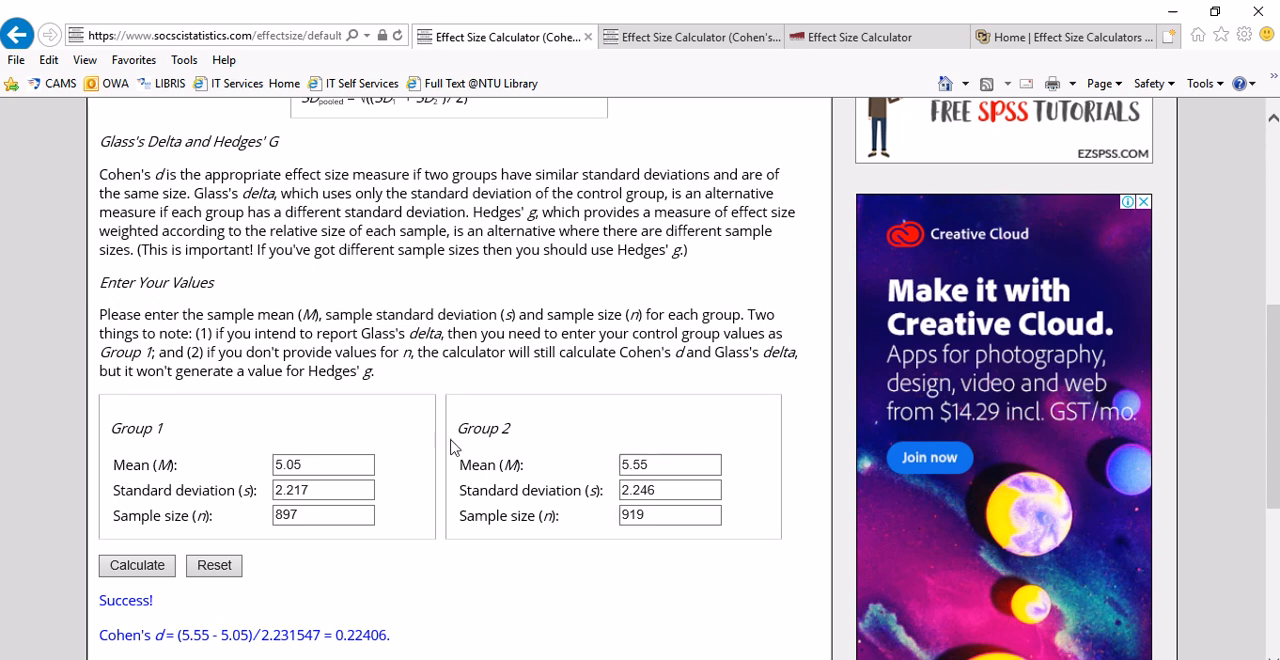
pyautogui.moveTo(220, 494)
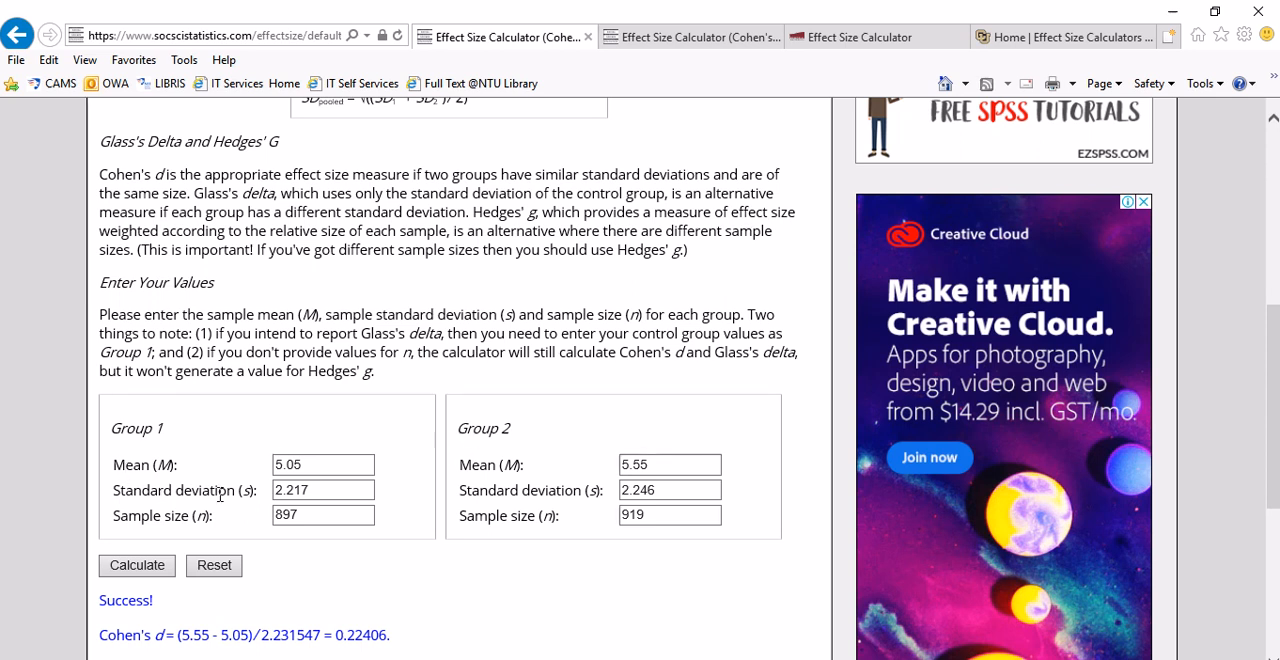
pyautogui.moveTo(490, 624)
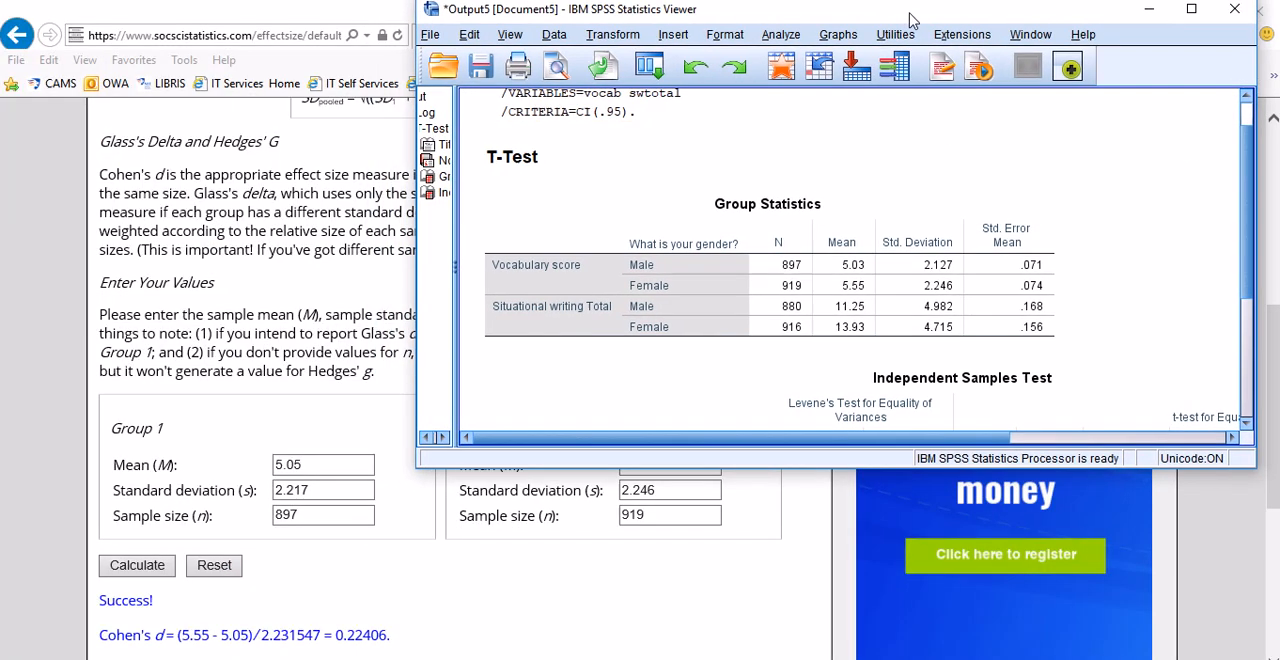
pyautogui.click(1192, 8)
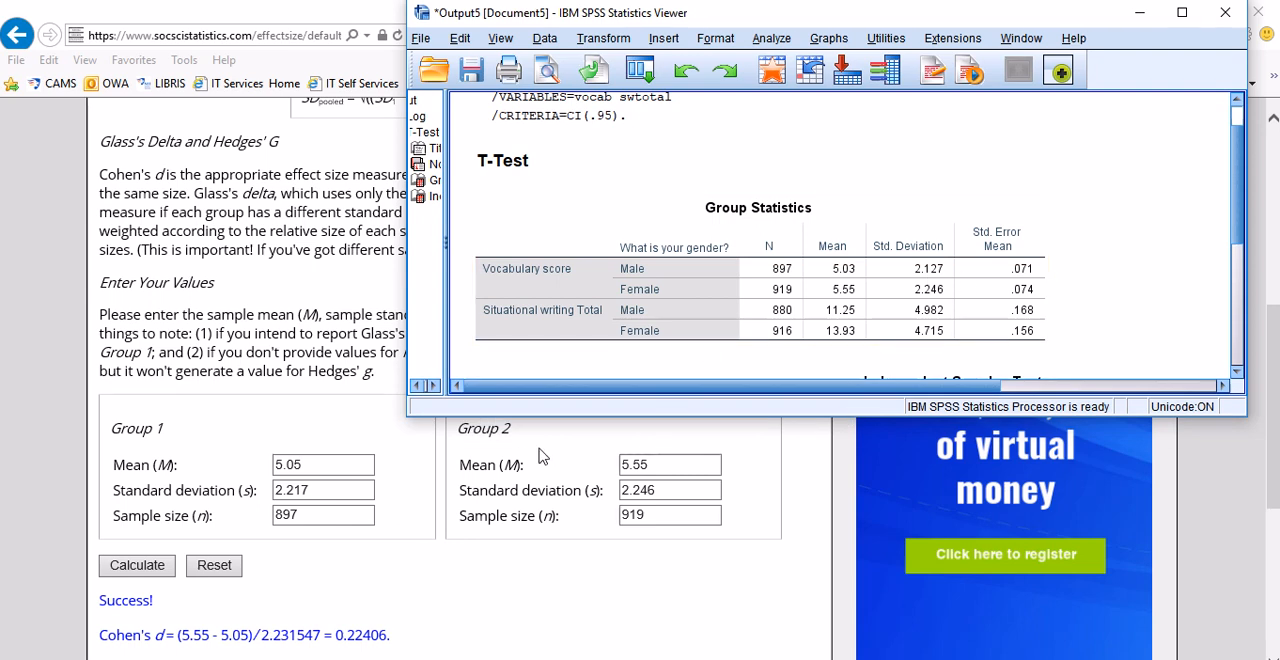
pyautogui.click(808, 304)
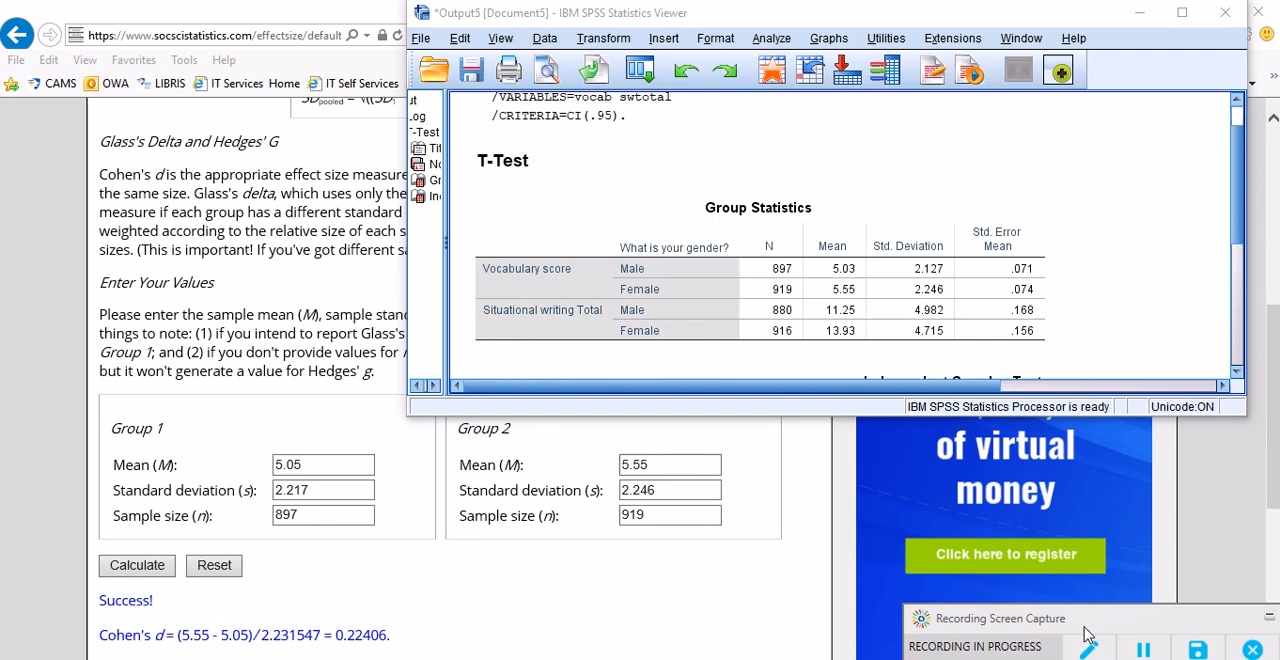
# - Compare Group Statistics with the calculator fields, then bring the effect size calculator page to front
pyautogui.click(1088, 648)
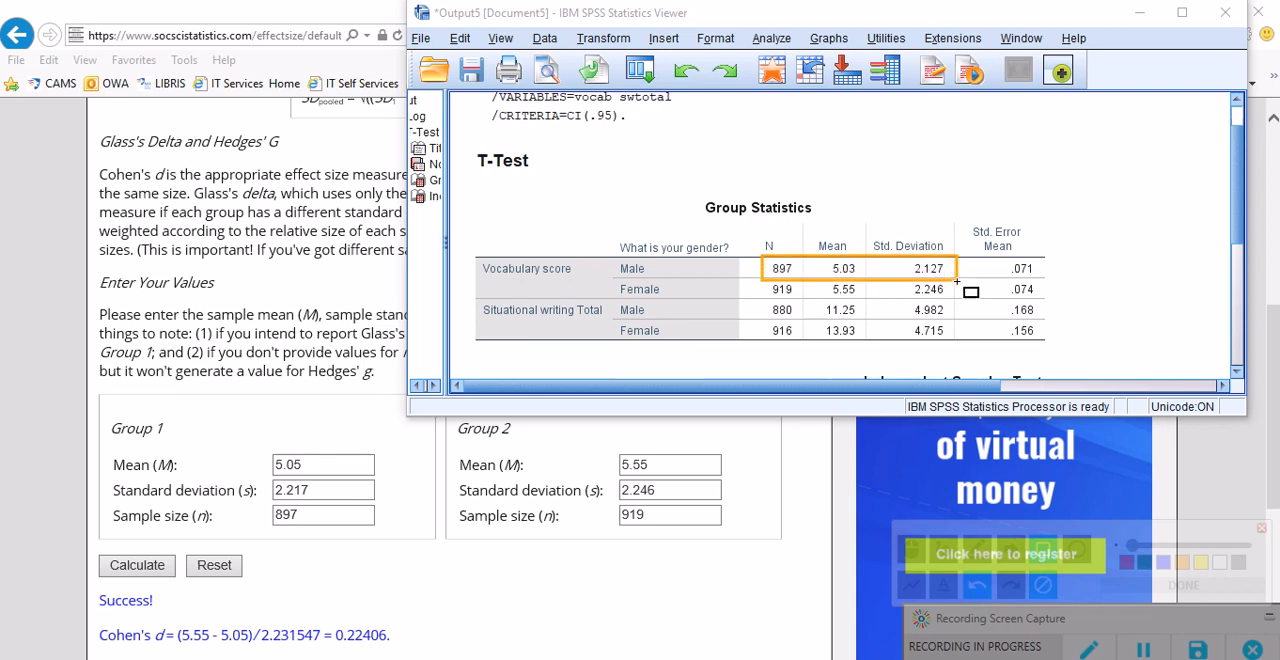
pyautogui.moveTo(256, 472)
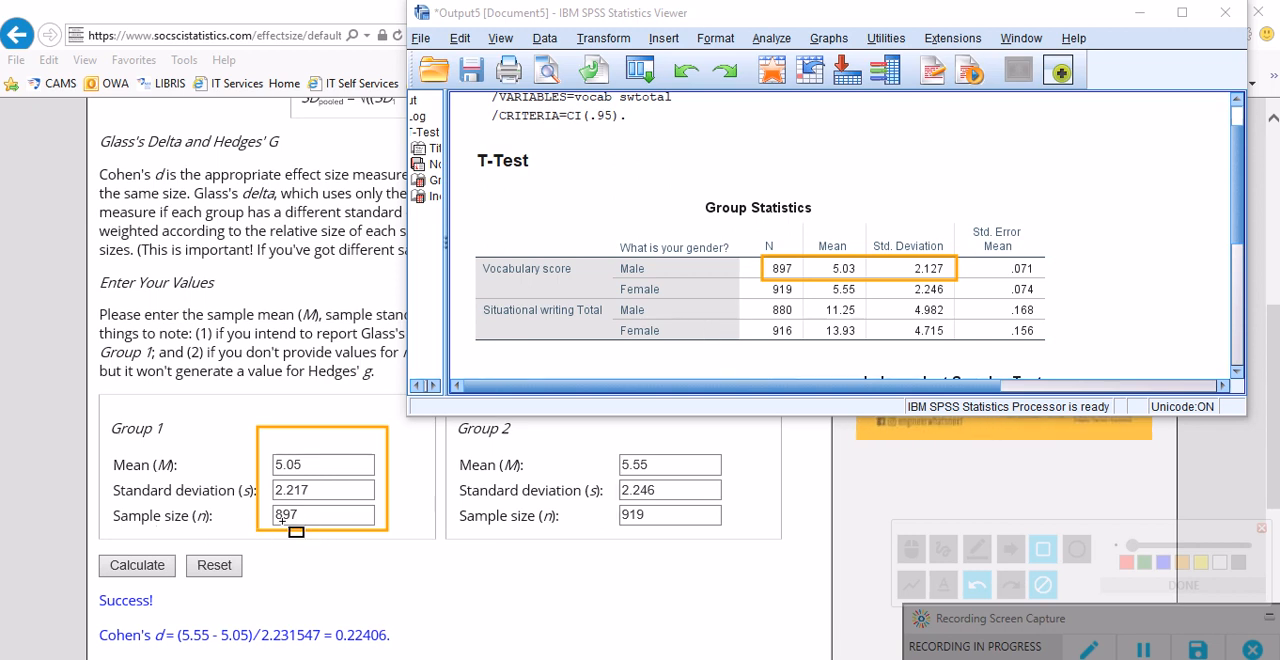
pyautogui.moveTo(750, 310)
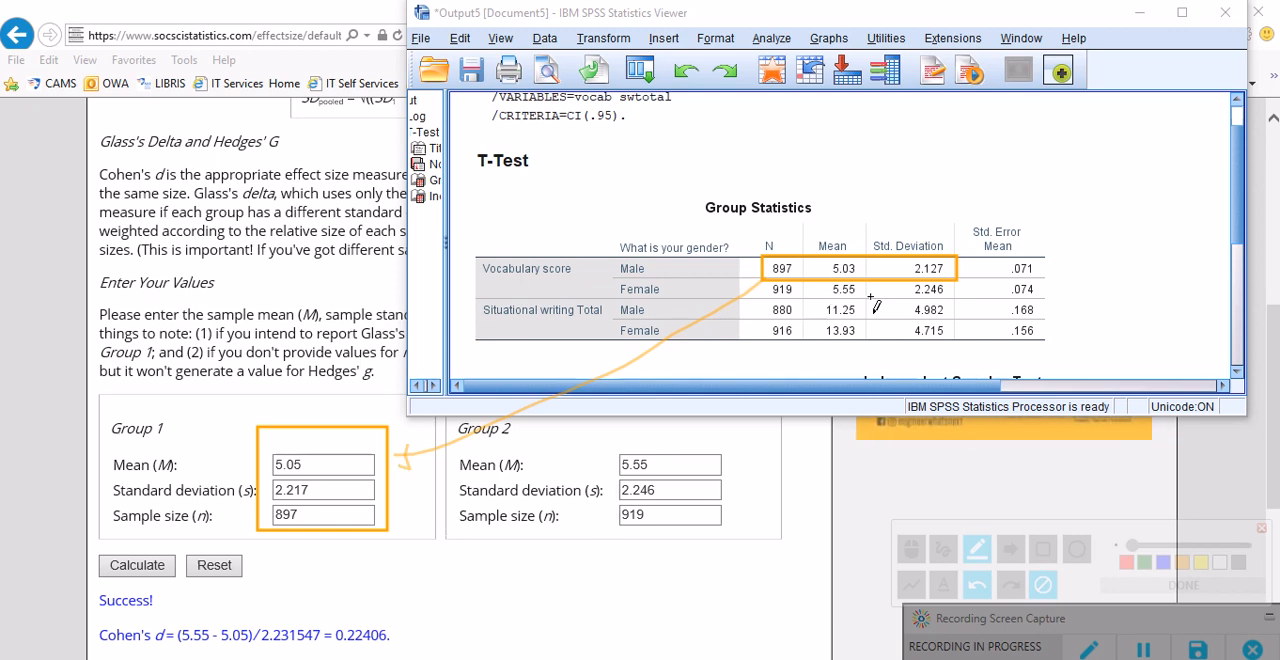
pyautogui.moveTo(800, 312)
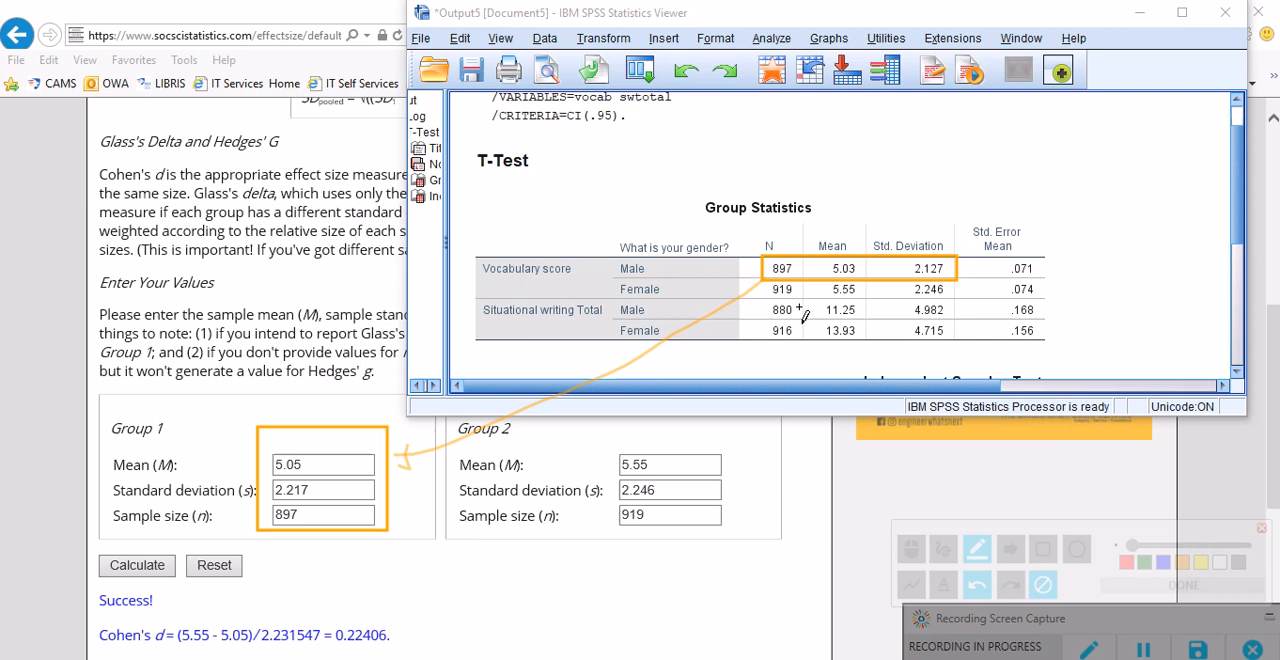
pyautogui.moveTo(918, 262)
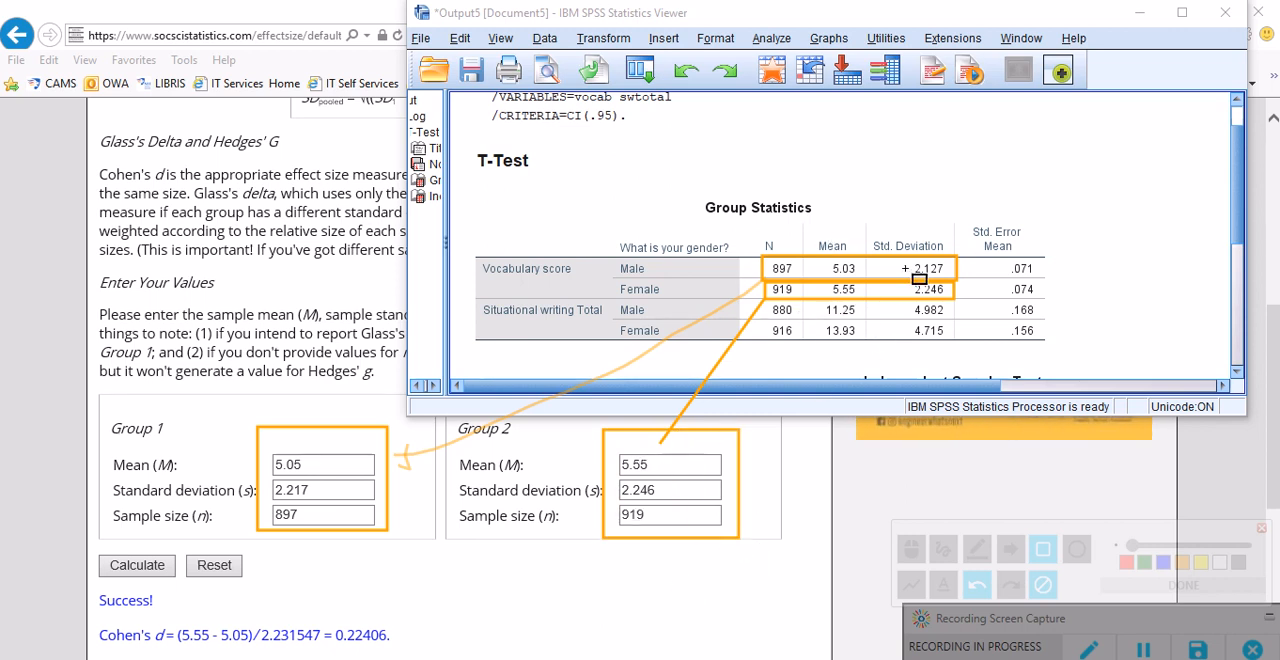
pyautogui.moveTo(656, 490)
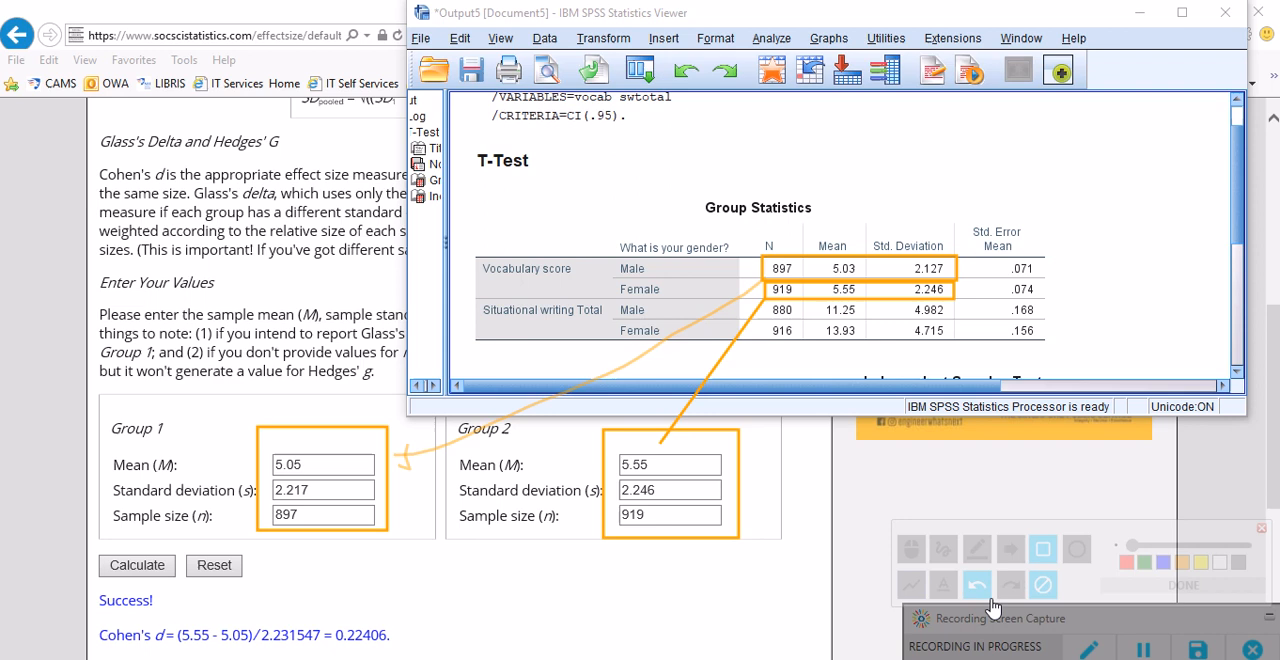
pyautogui.click(1042, 584)
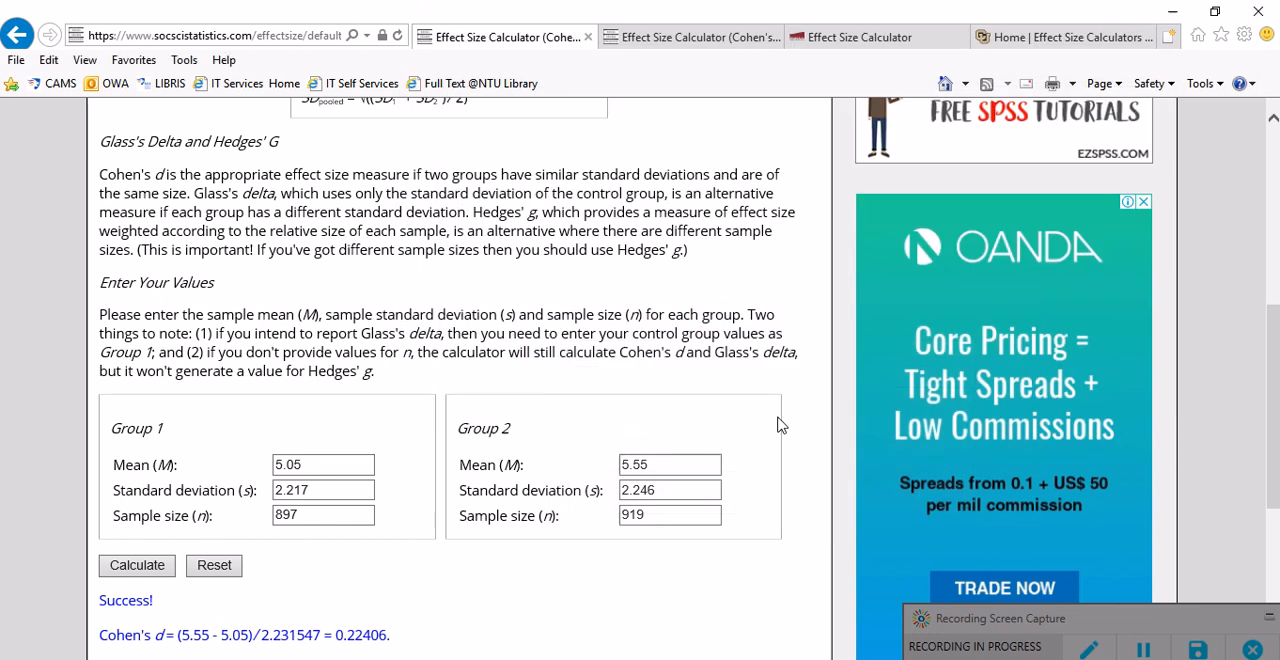
pyautogui.moveTo(164, 608)
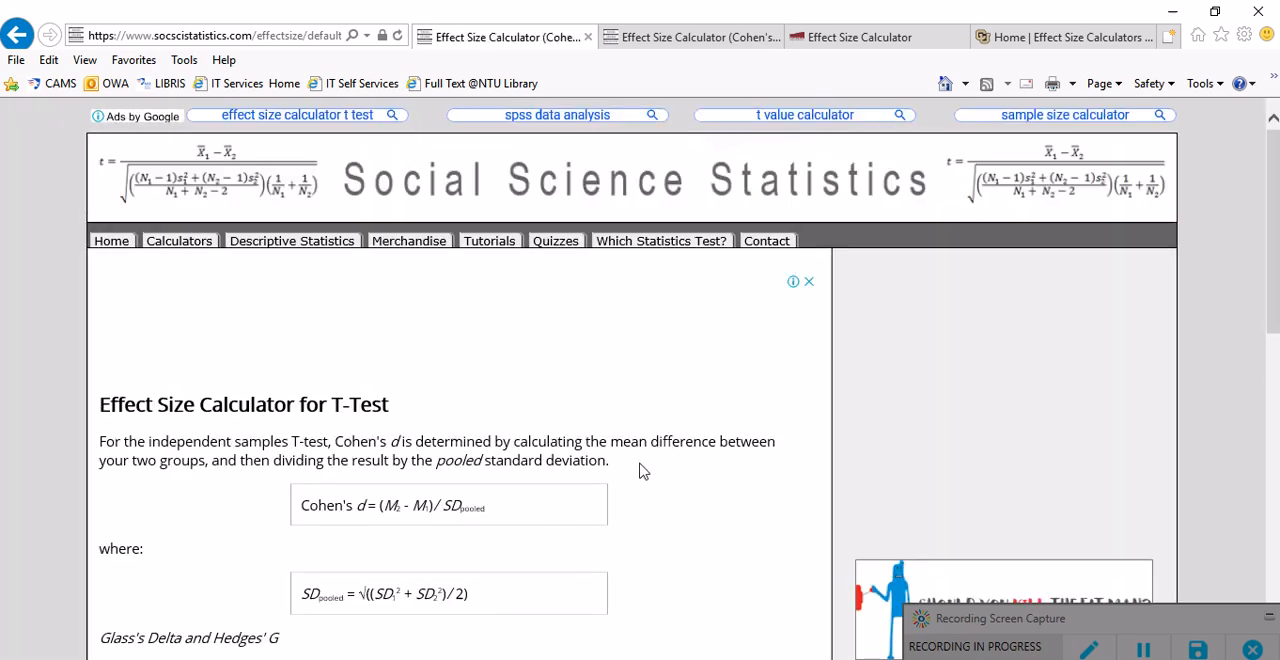
# - Review vocabulary results Cohen's d 0.22406, Glass's delta 0.22553, Hedges' g 0.224042, dismissing the ad banner
pyautogui.scroll(-3)
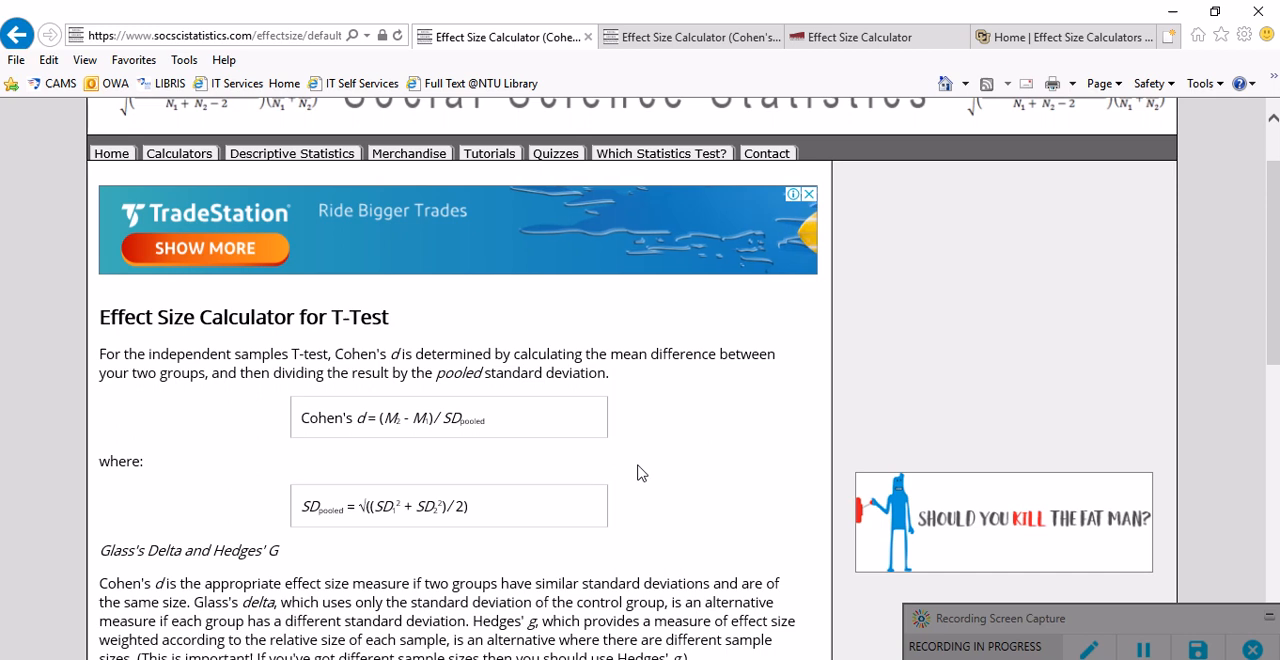
pyautogui.scroll(-3)
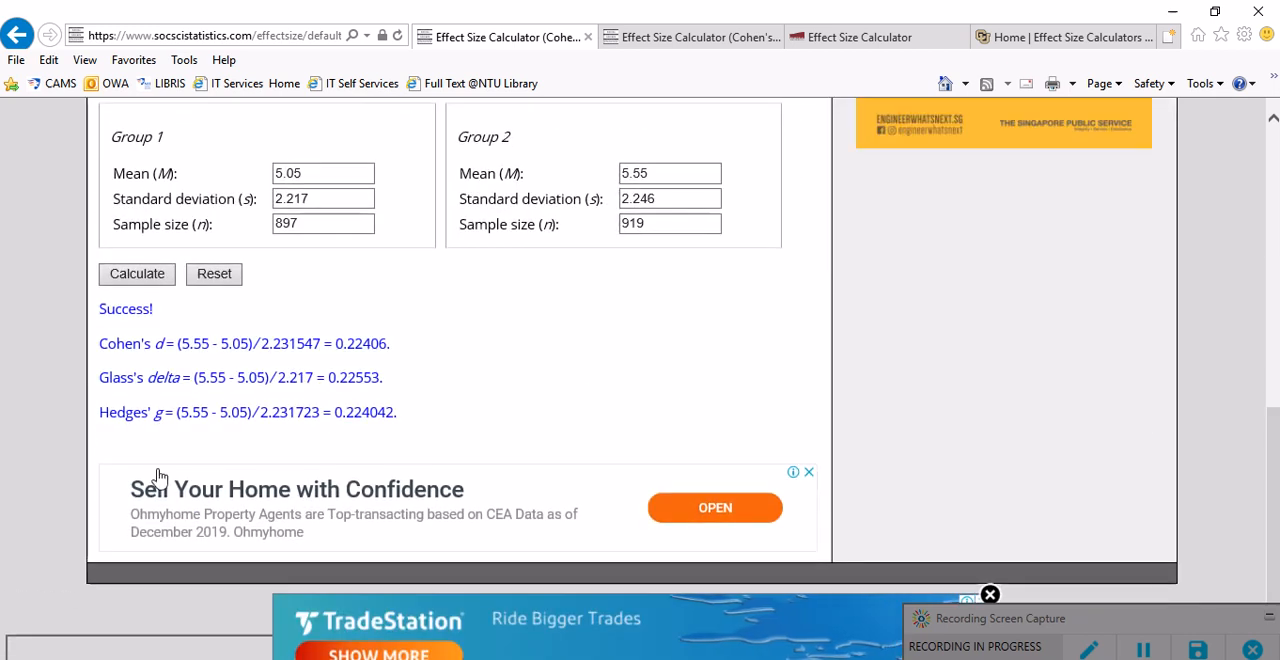
pyautogui.moveTo(332, 364)
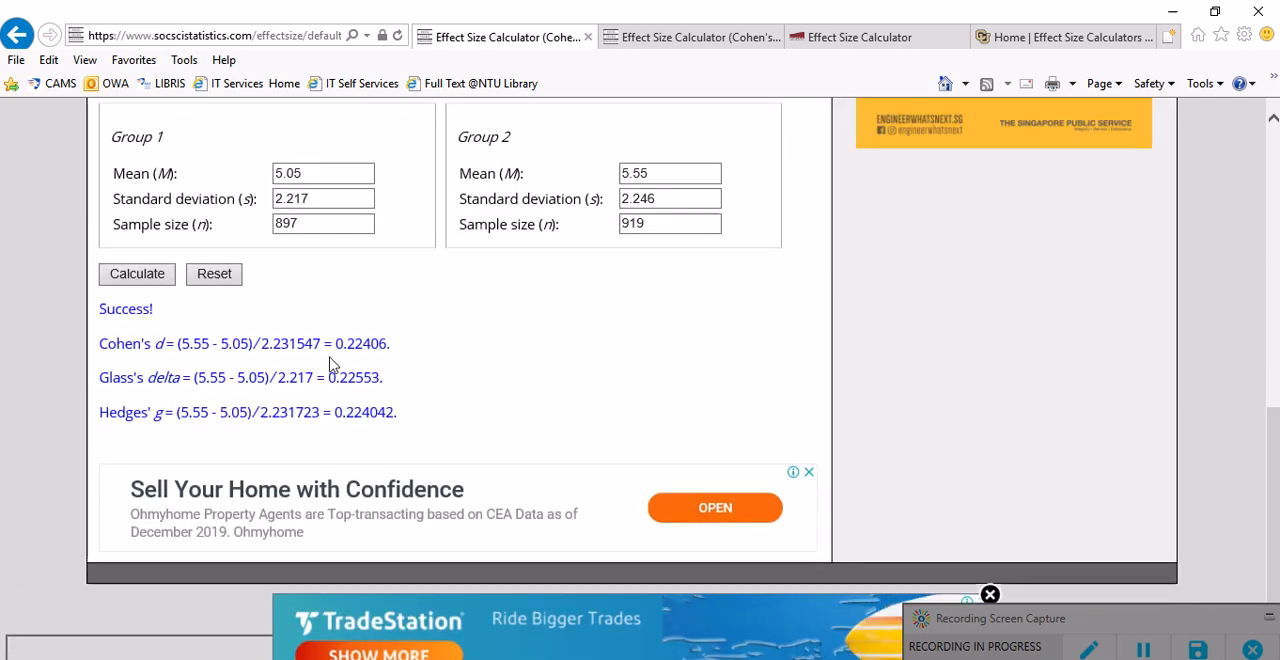
pyautogui.scroll(3)
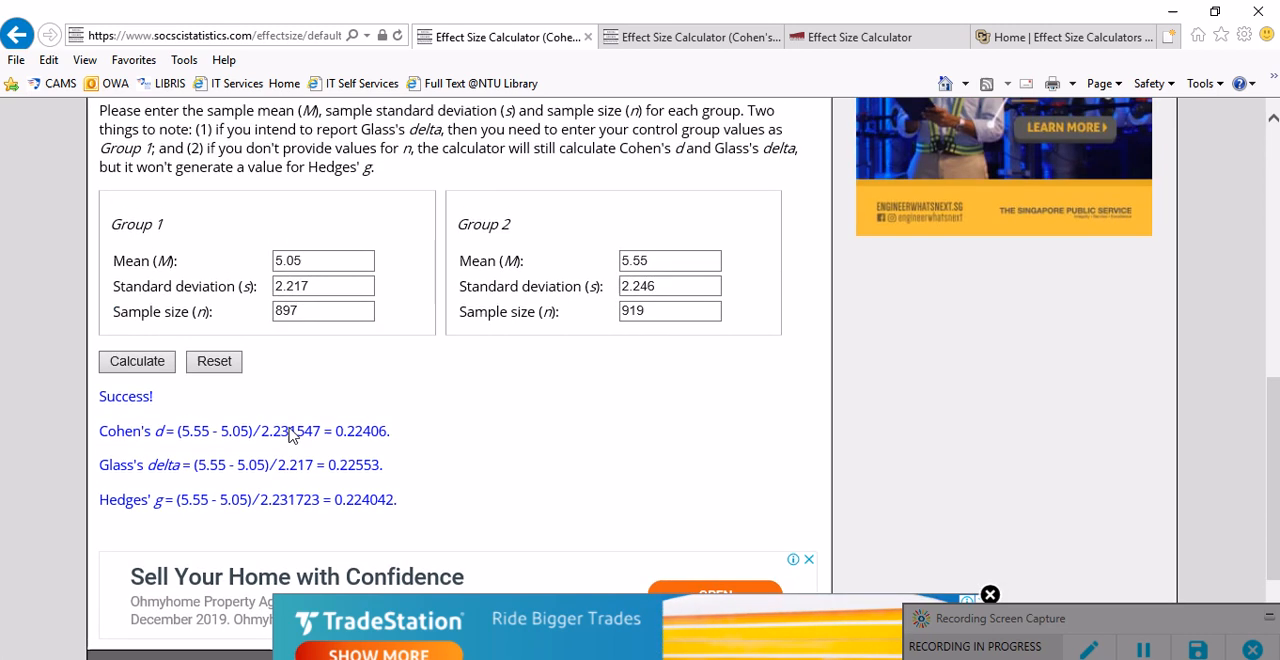
pyautogui.scroll(-3)
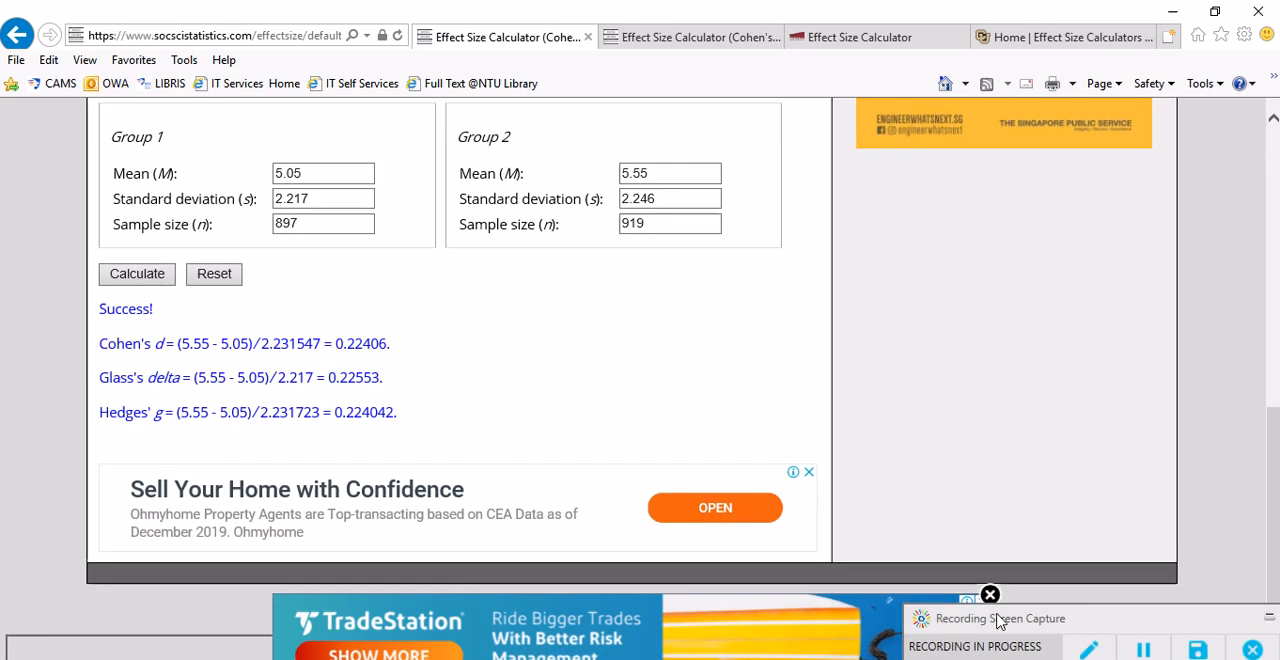
pyautogui.click(988, 596)
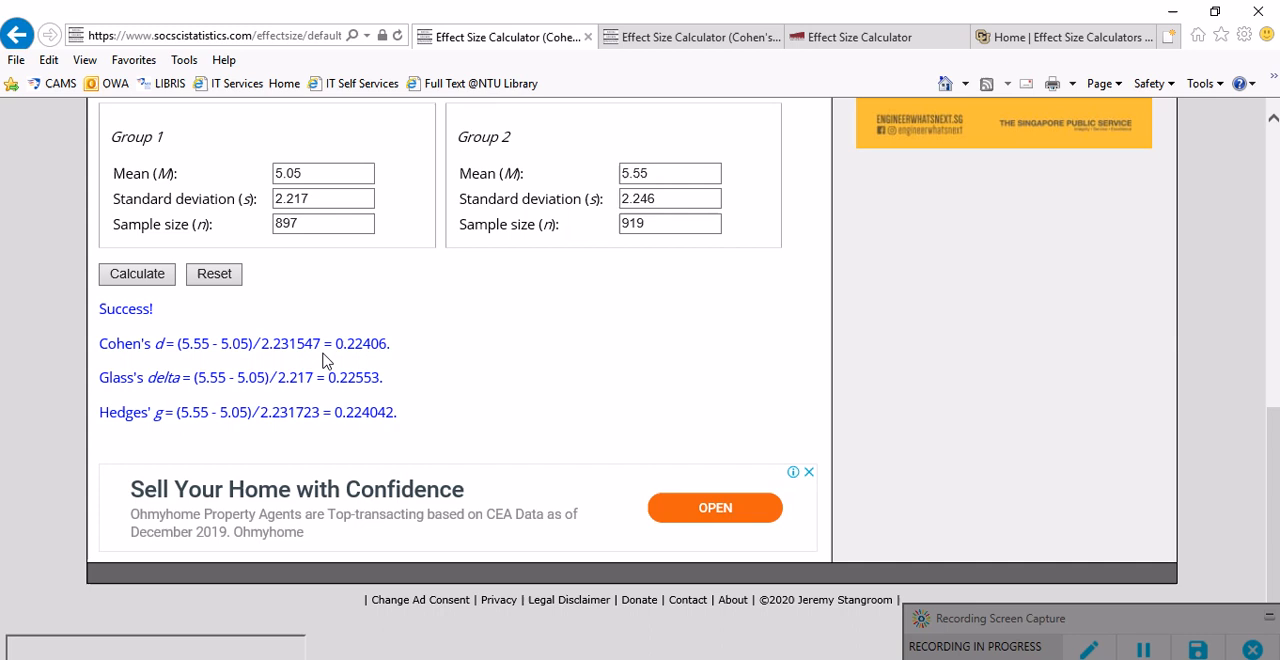
pyautogui.moveTo(360, 376)
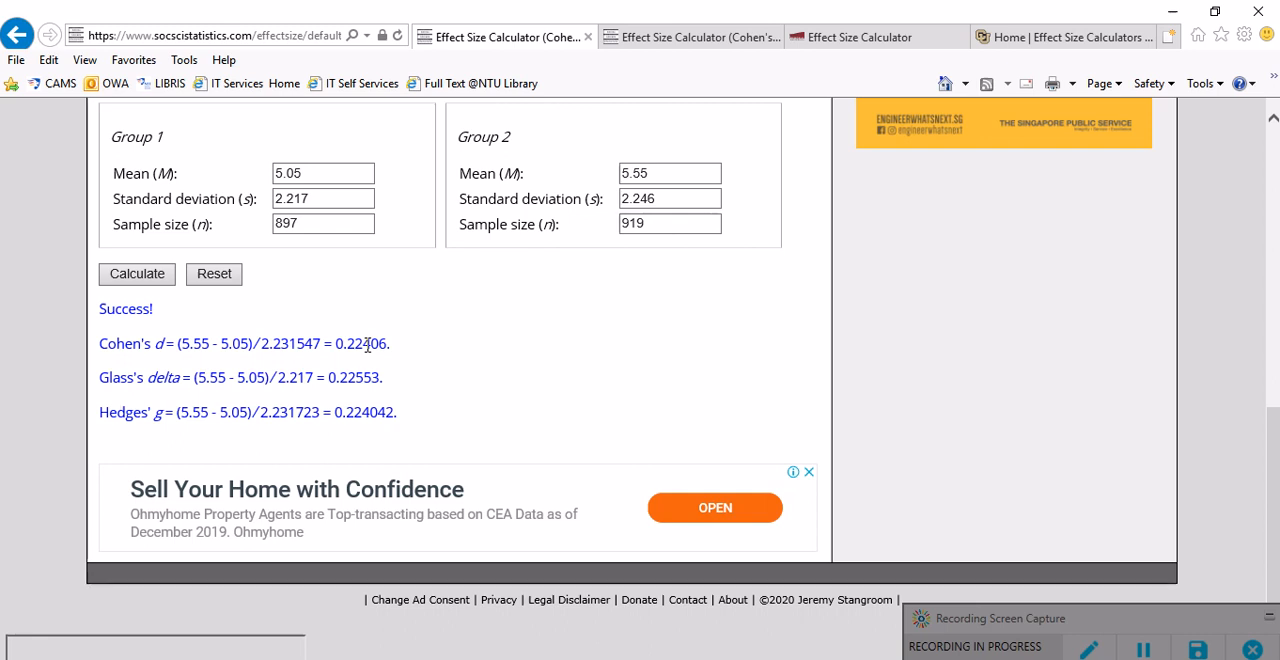
pyautogui.moveTo(344, 388)
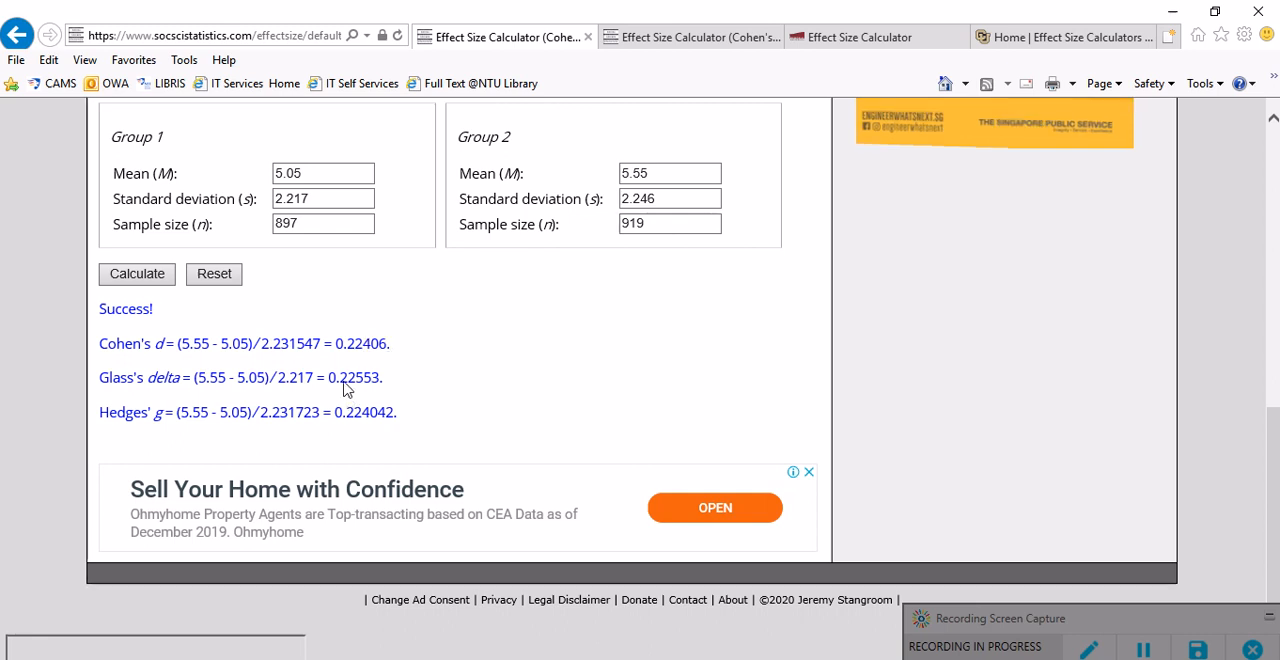
pyautogui.moveTo(352, 416)
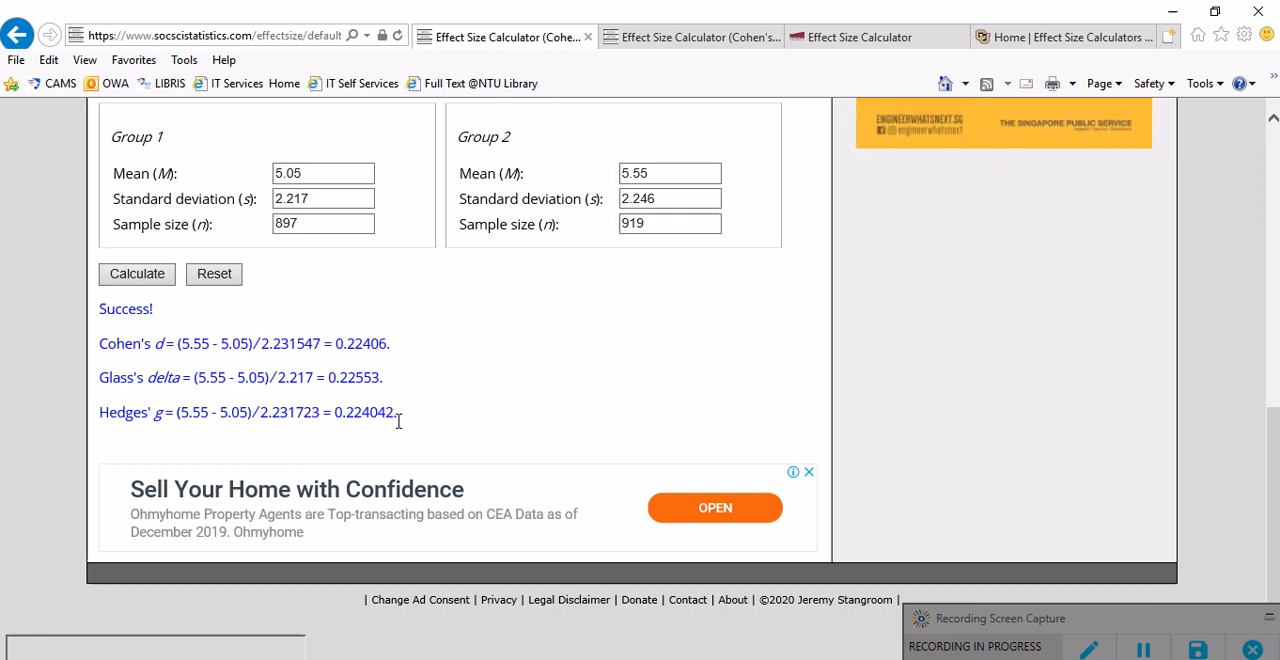
pyautogui.scroll(3)
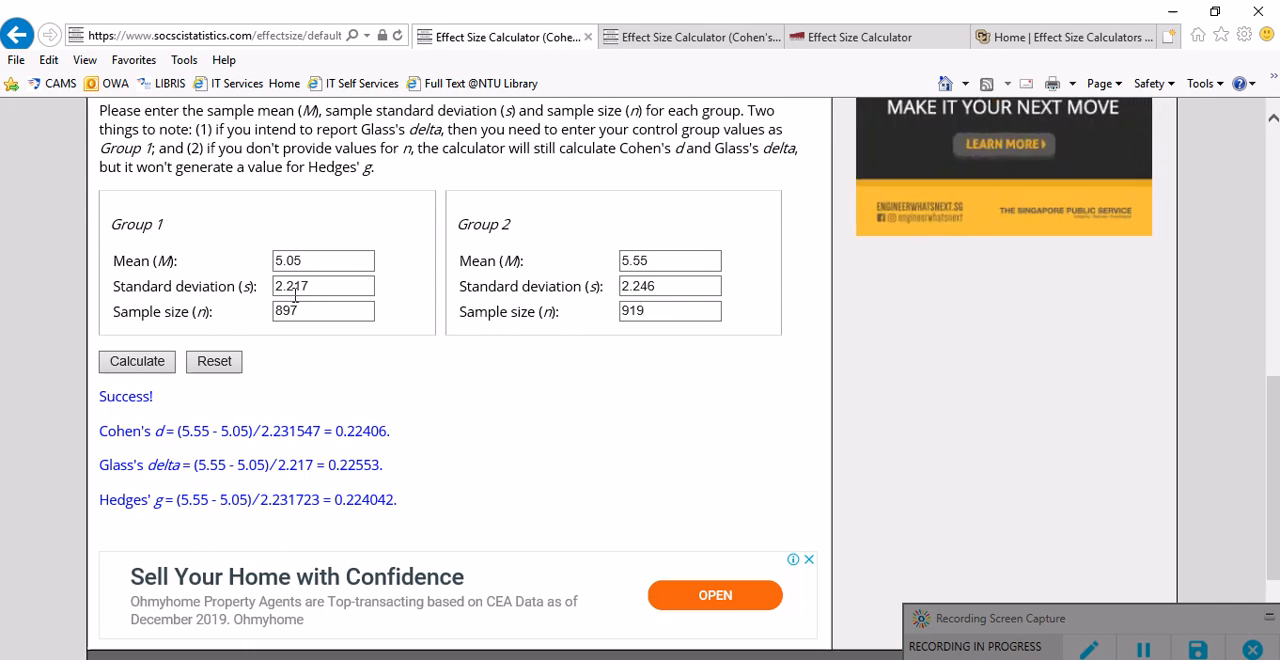
pyautogui.moveTo(484, 444)
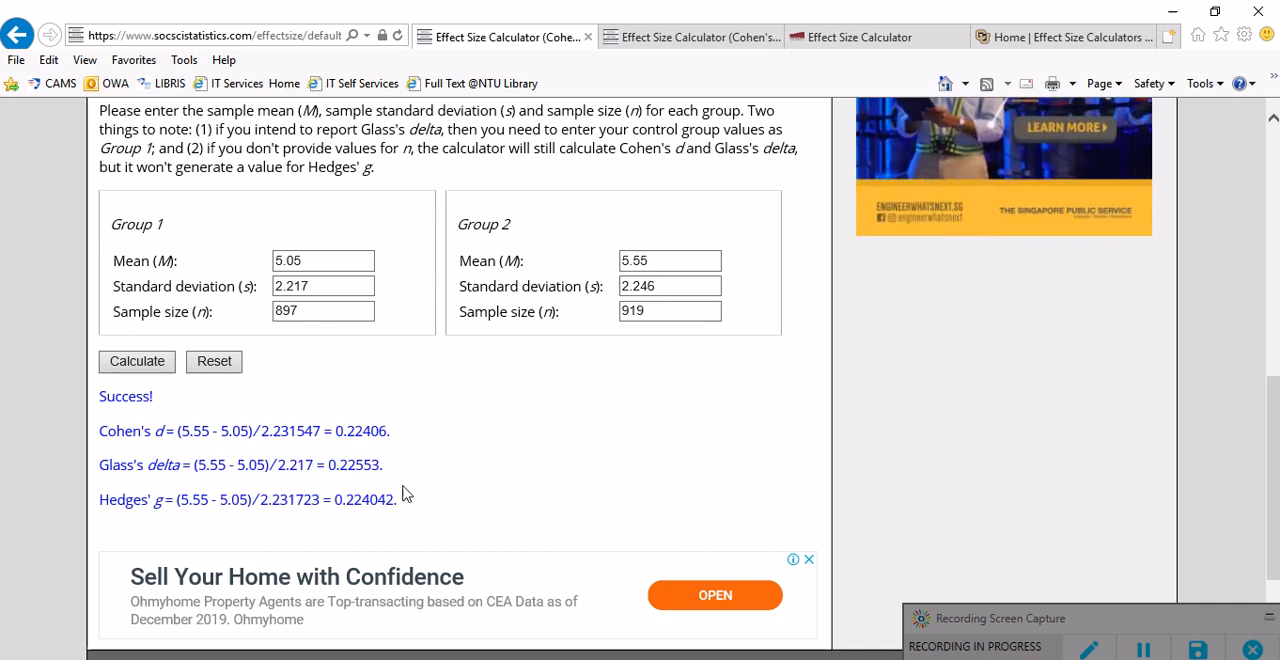
pyautogui.moveTo(358, 492)
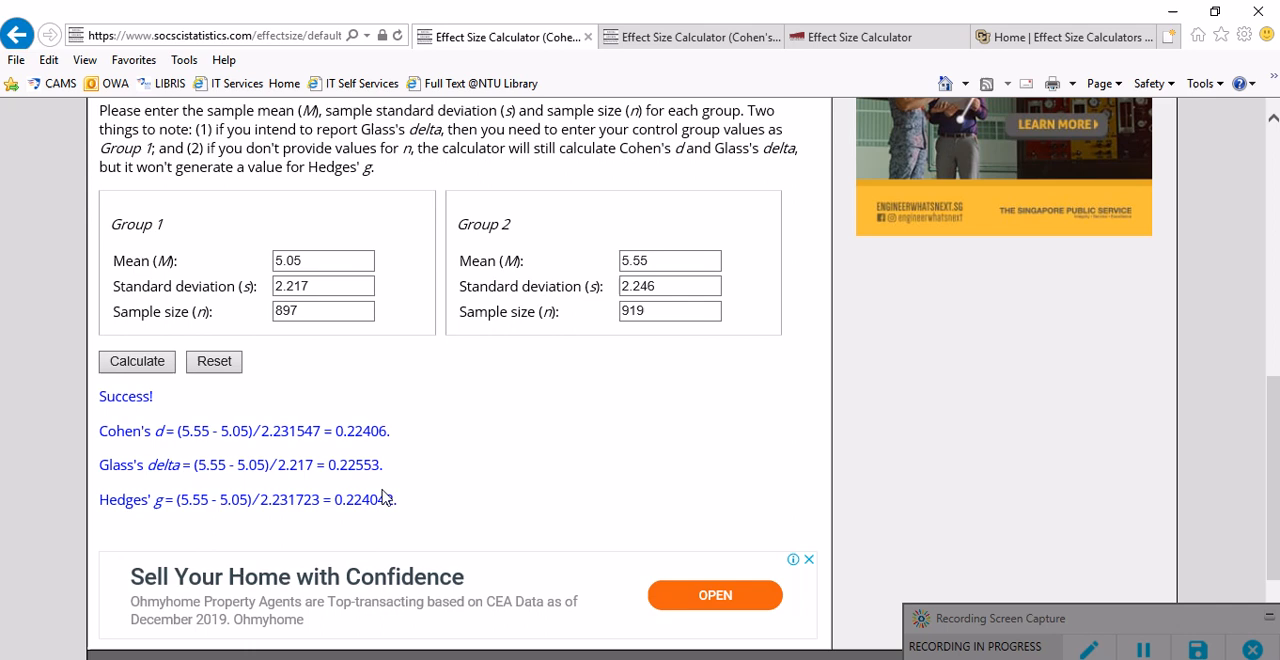
pyautogui.moveTo(546, 382)
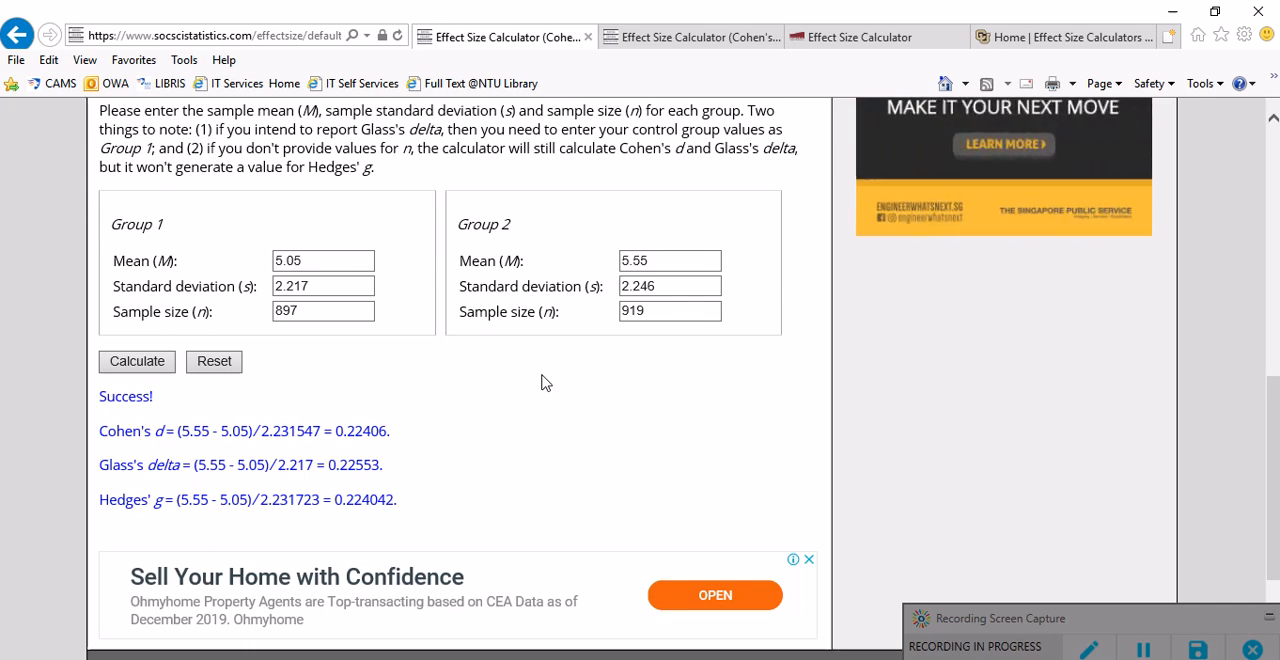
pyautogui.moveTo(406, 388)
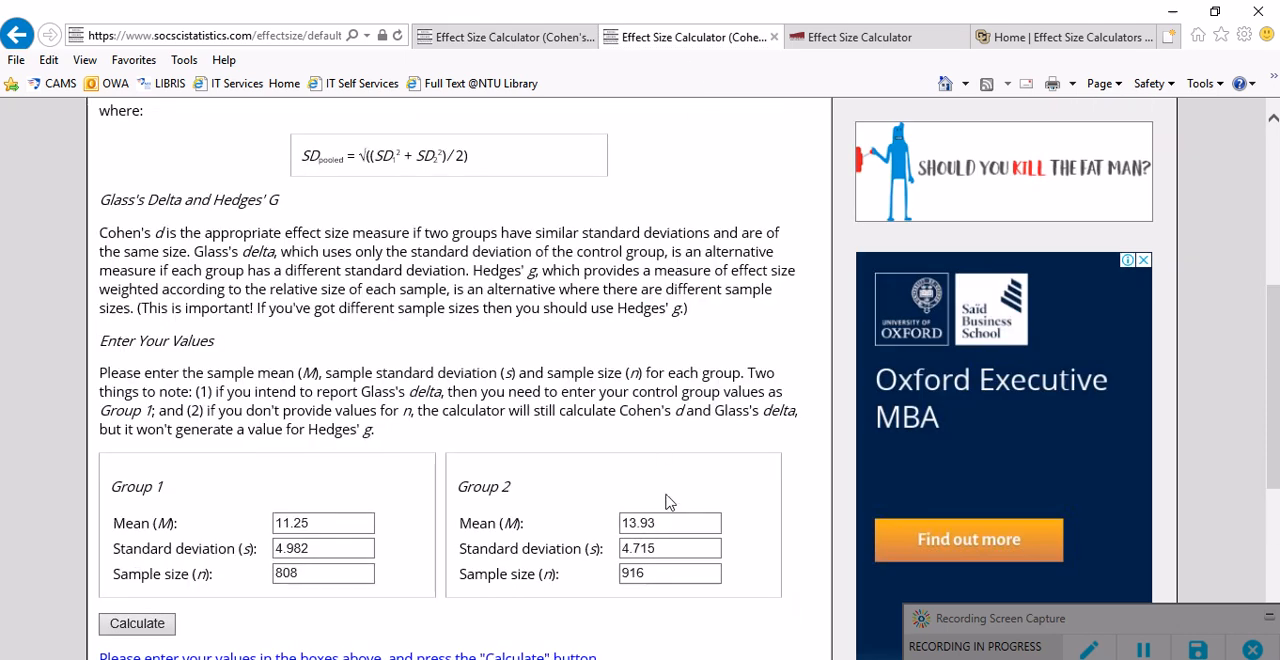
# - Scroll the second calculator holding writing means 11.25 and 13.93, SDs 4.982 and 4.715, sizes 808 and 916
pyautogui.scroll(-3)
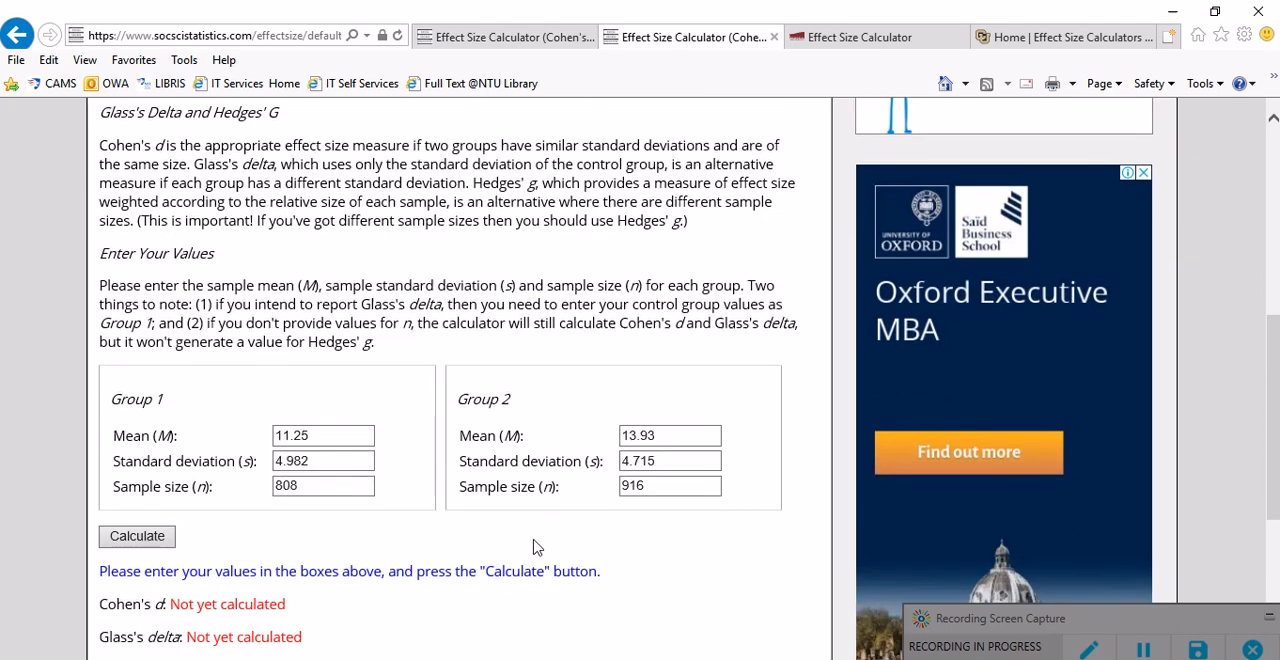
pyautogui.scroll(-3)
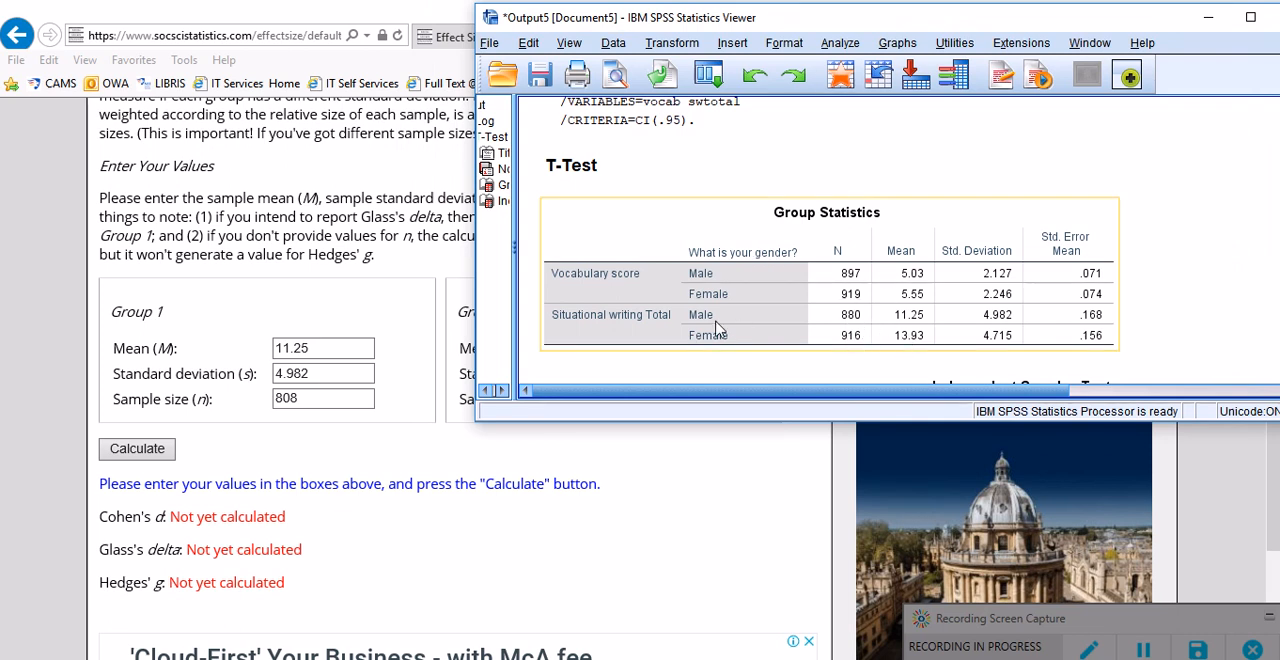
pyautogui.moveTo(918, 330)
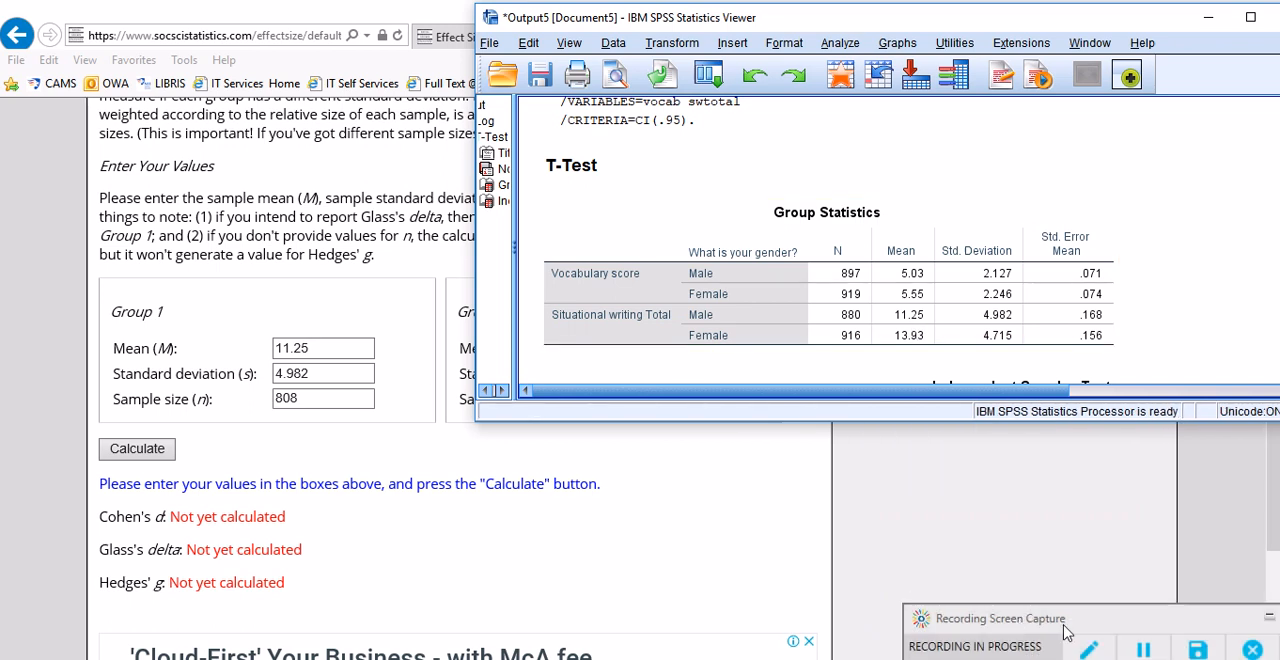
pyautogui.click(1088, 648)
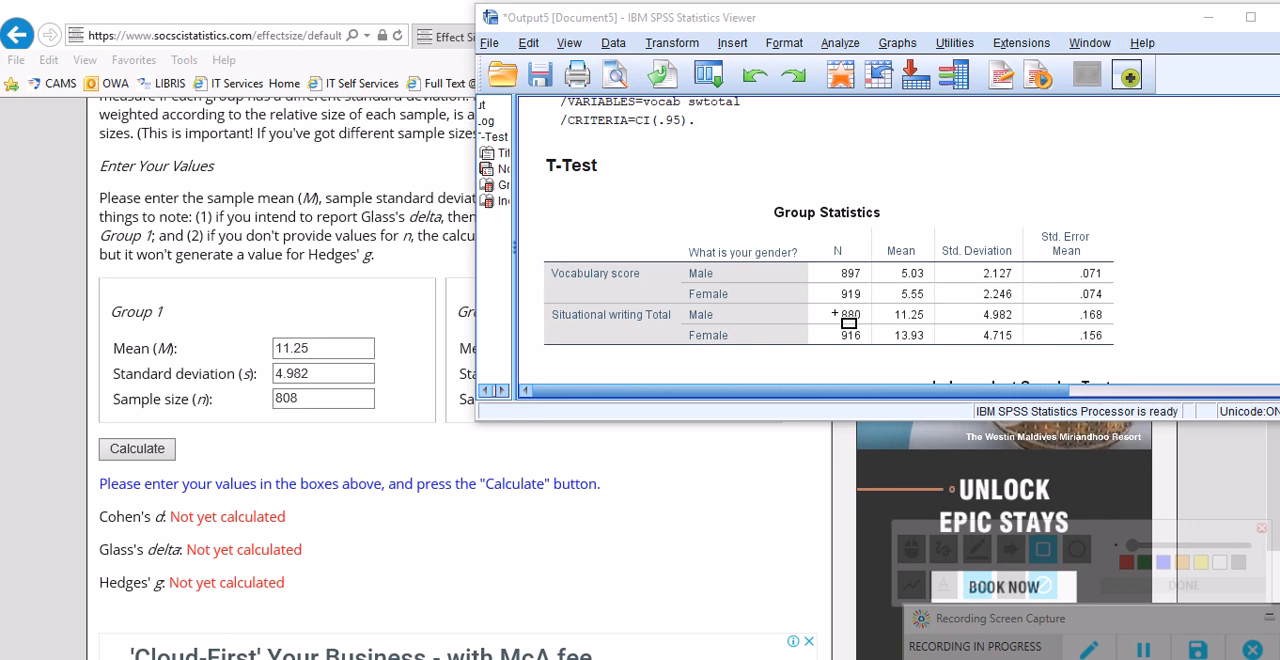
pyautogui.click(880, 314)
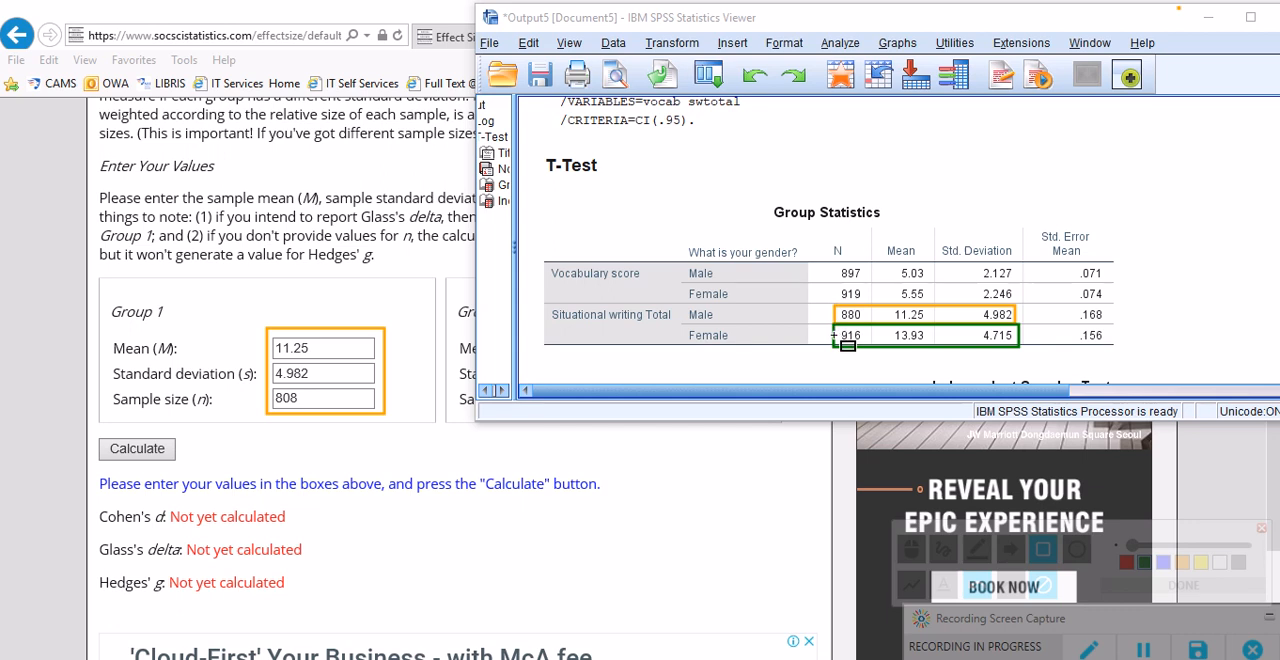
pyautogui.moveTo(572, 492)
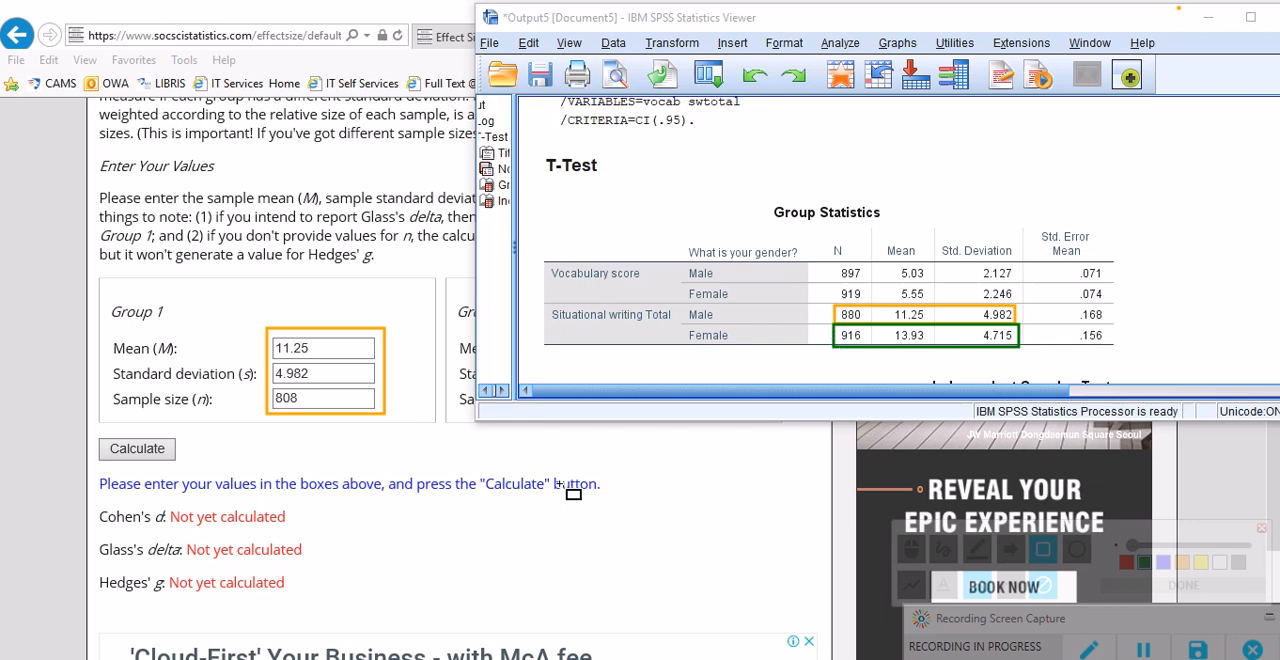
pyautogui.moveTo(896, 416)
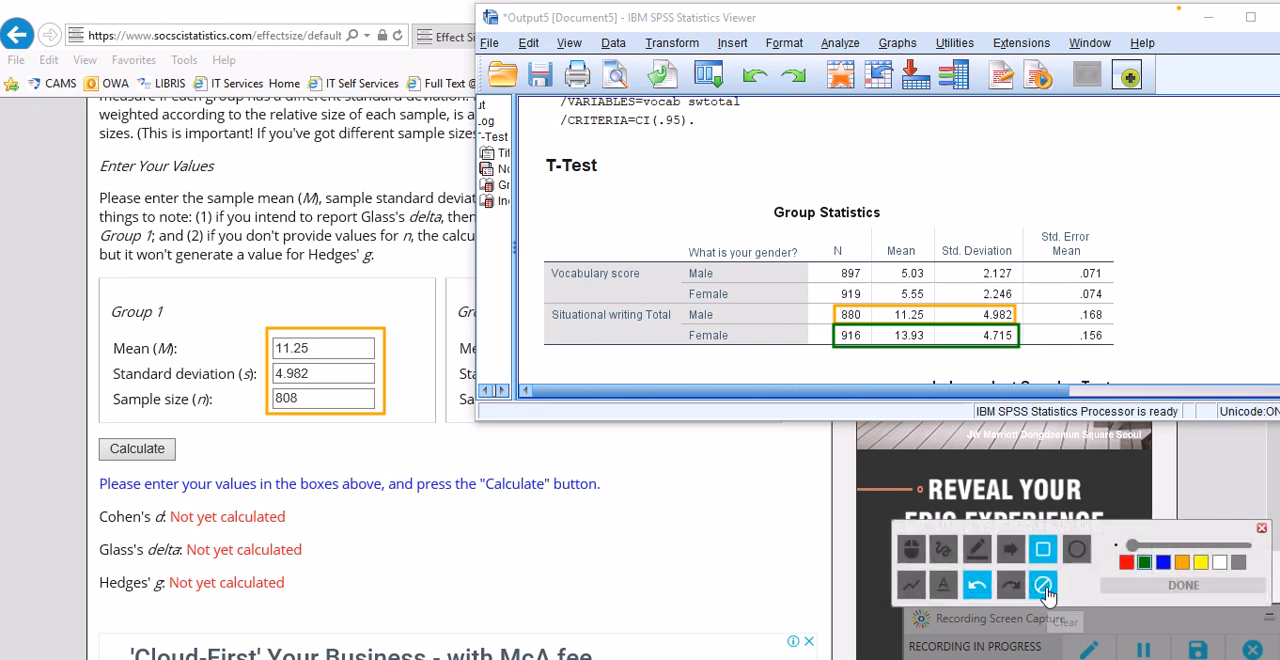
pyautogui.click(1042, 584)
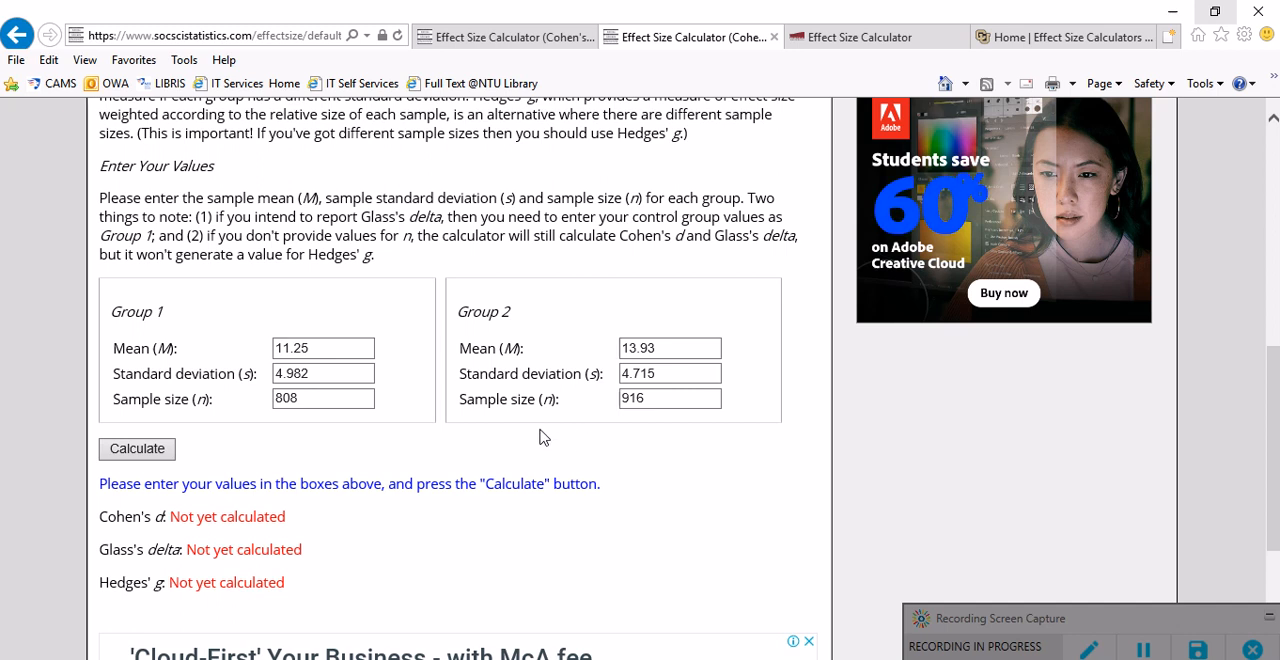
pyautogui.moveTo(588, 404)
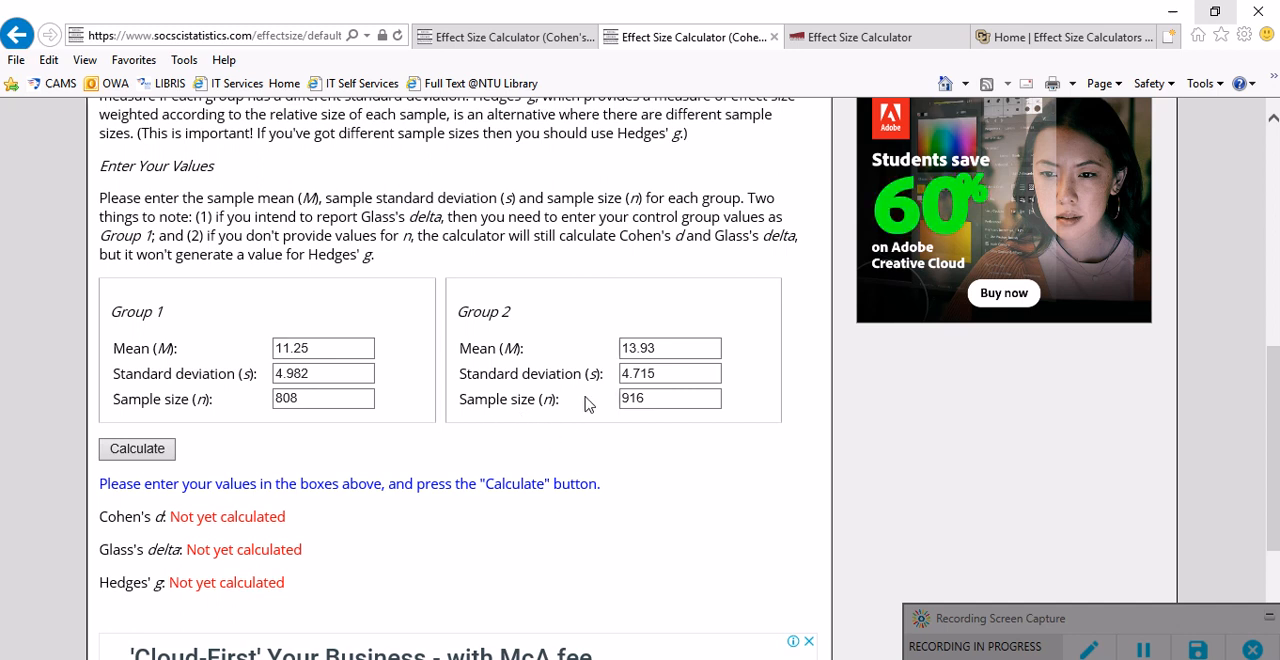
pyautogui.moveTo(372, 486)
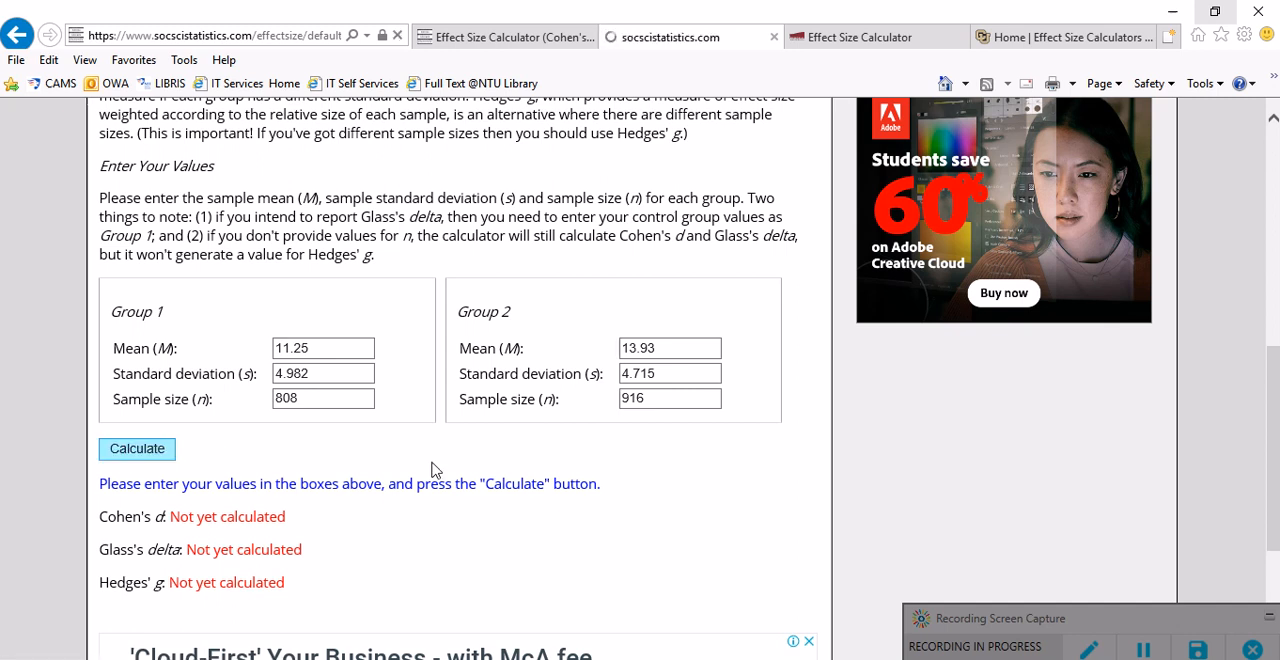
# - Reveal writing results Cohen's d 0.552539, Glass's delta 0.537937, Hedges' g 0.553495, dismissing the ad overlay
pyautogui.scroll(3)
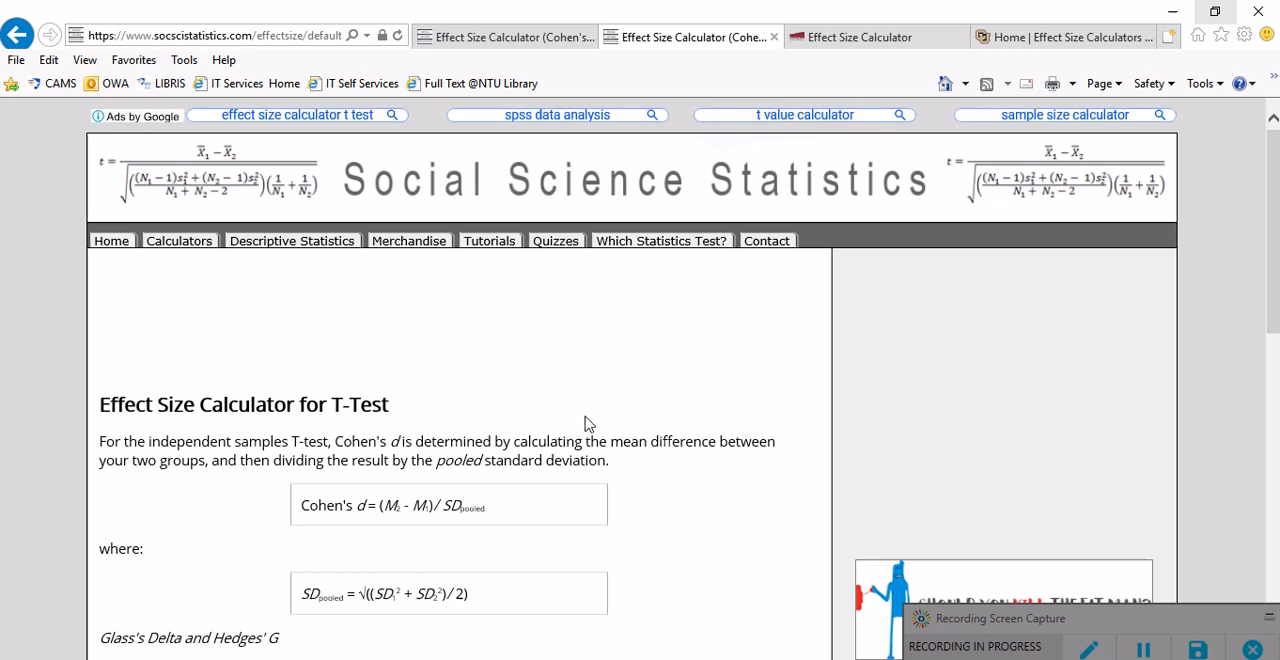
pyautogui.moveTo(624, 448)
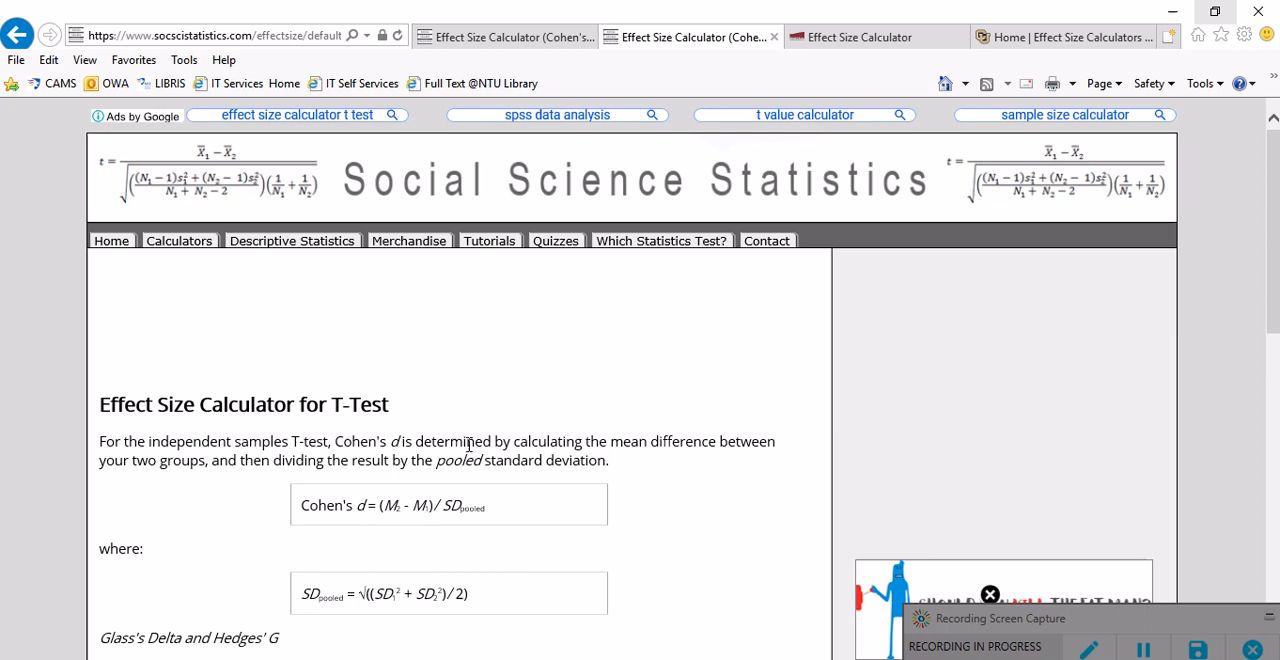
pyautogui.scroll(-3)
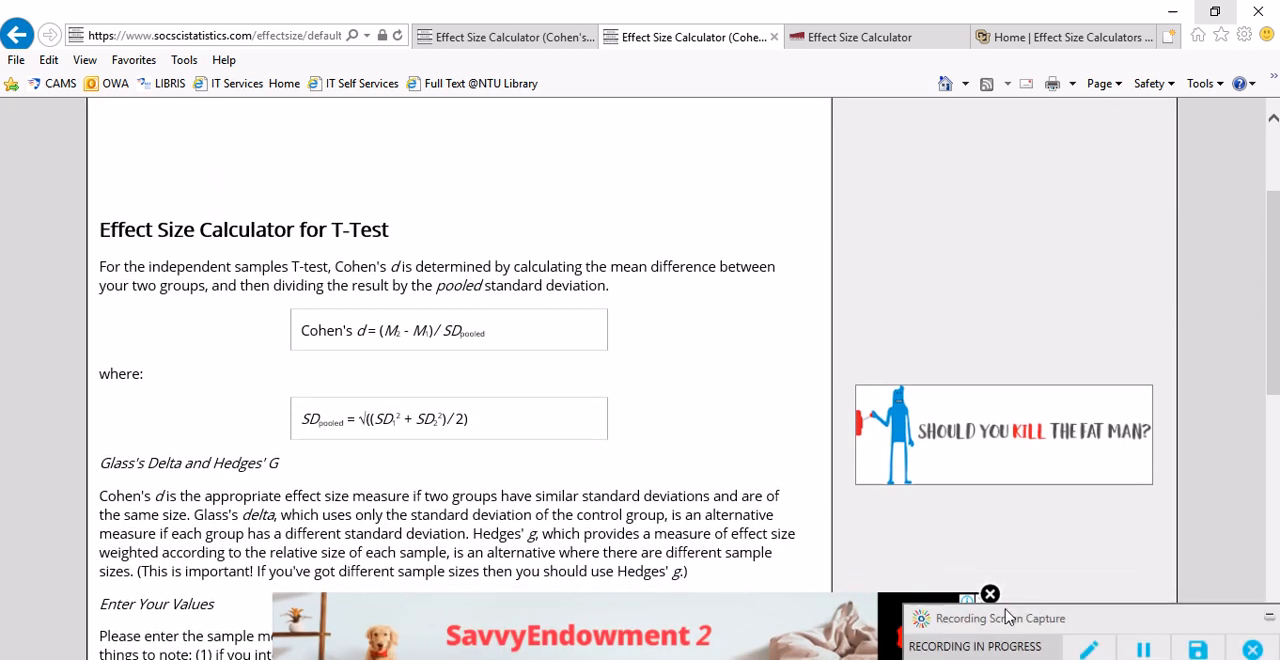
pyautogui.click(990, 594)
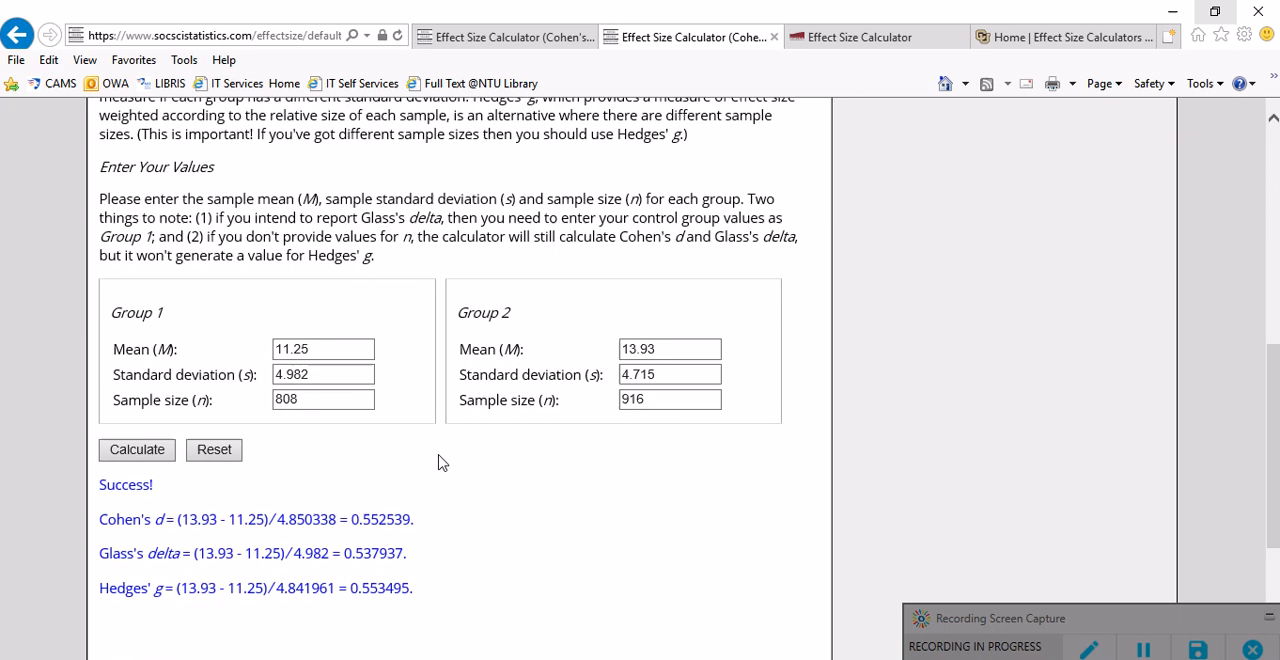
pyautogui.scroll(3)
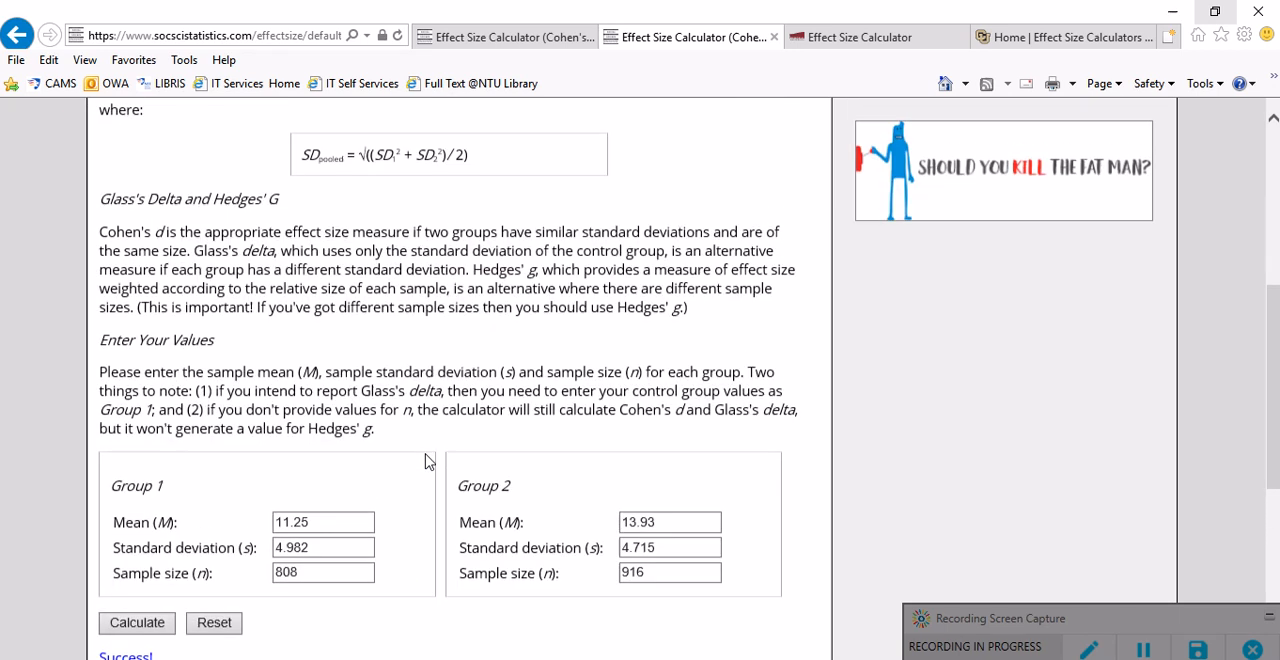
pyautogui.click(136, 622)
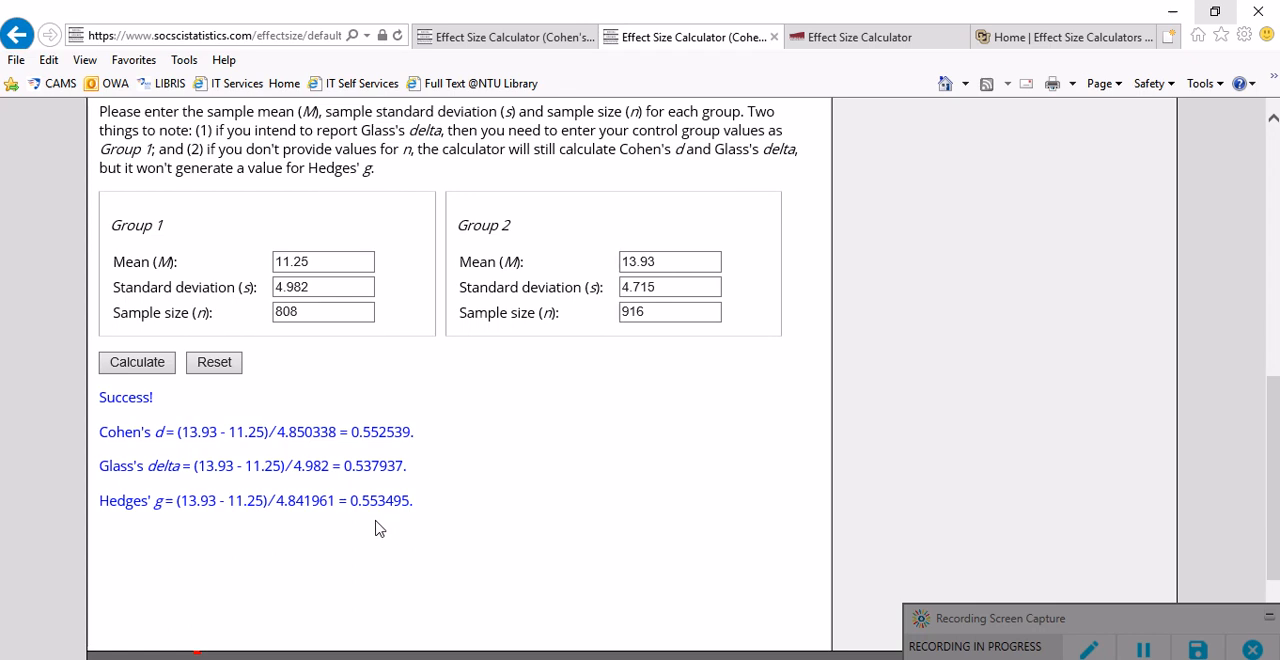
pyautogui.moveTo(200, 520)
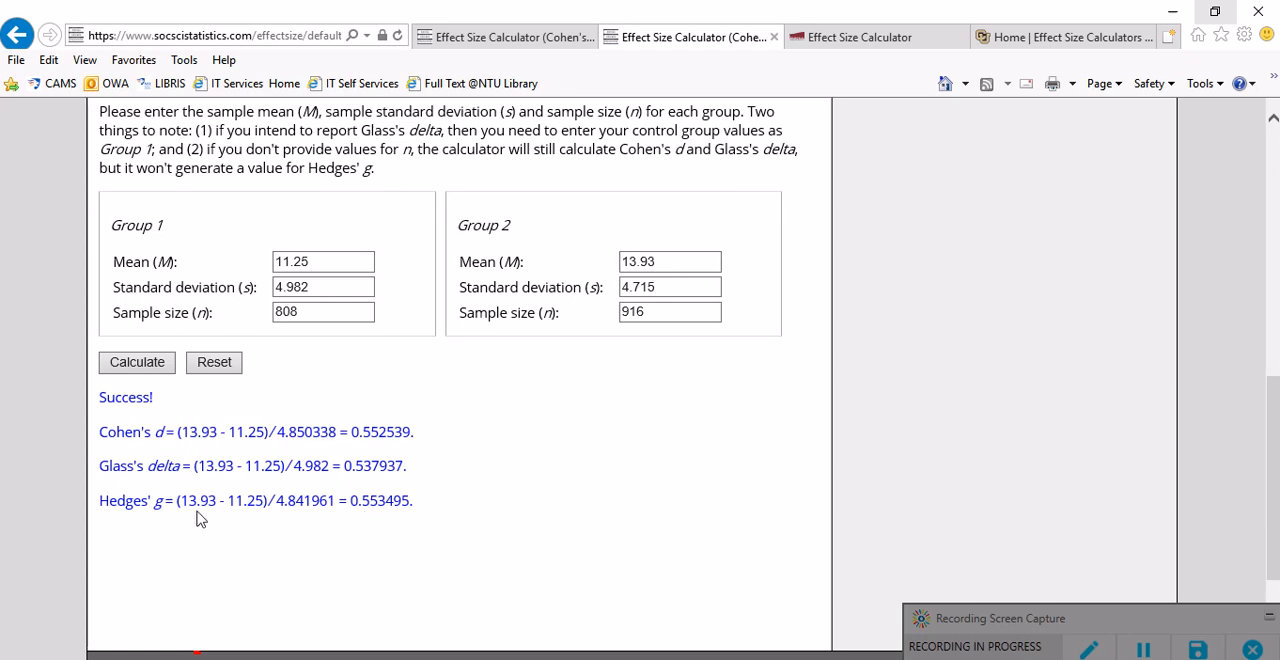
pyautogui.moveTo(108, 504)
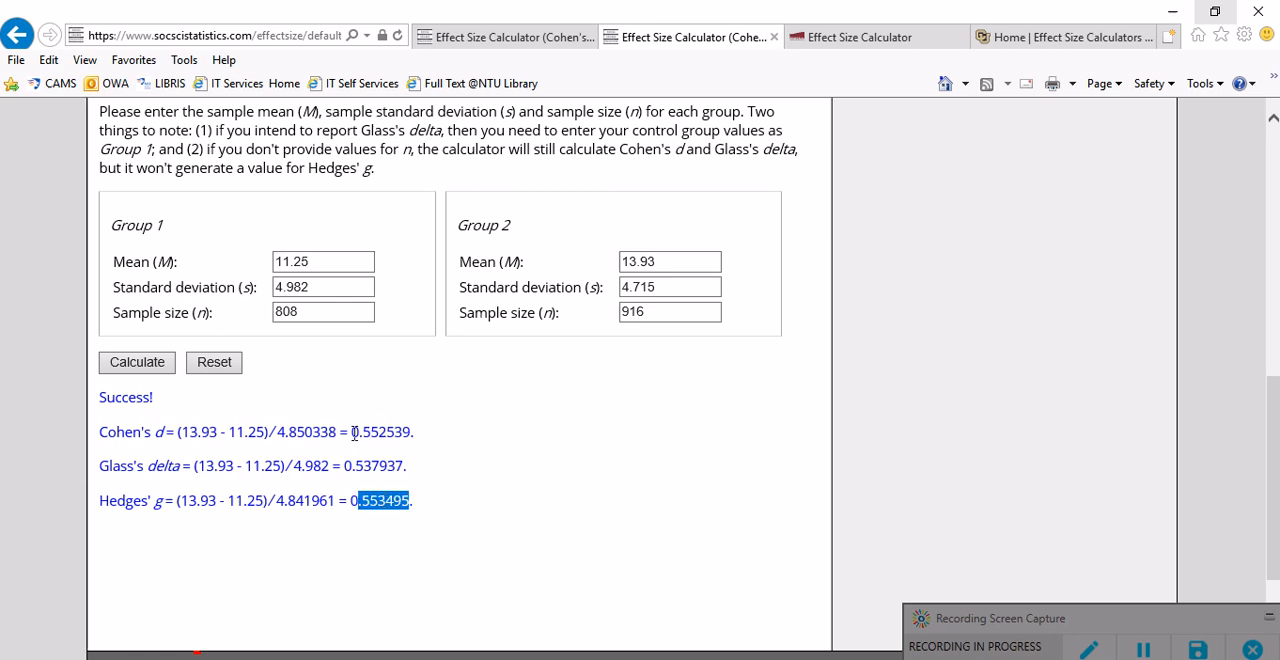
pyautogui.doubleClick(380, 432)
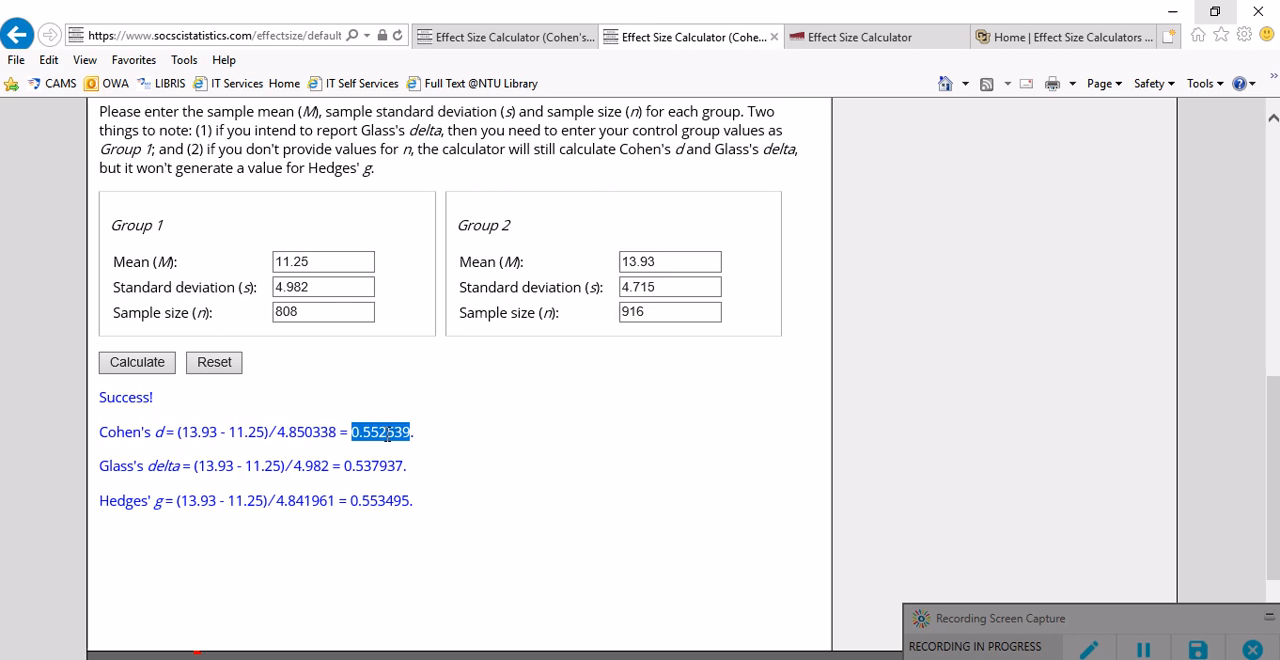
pyautogui.moveTo(658, 312)
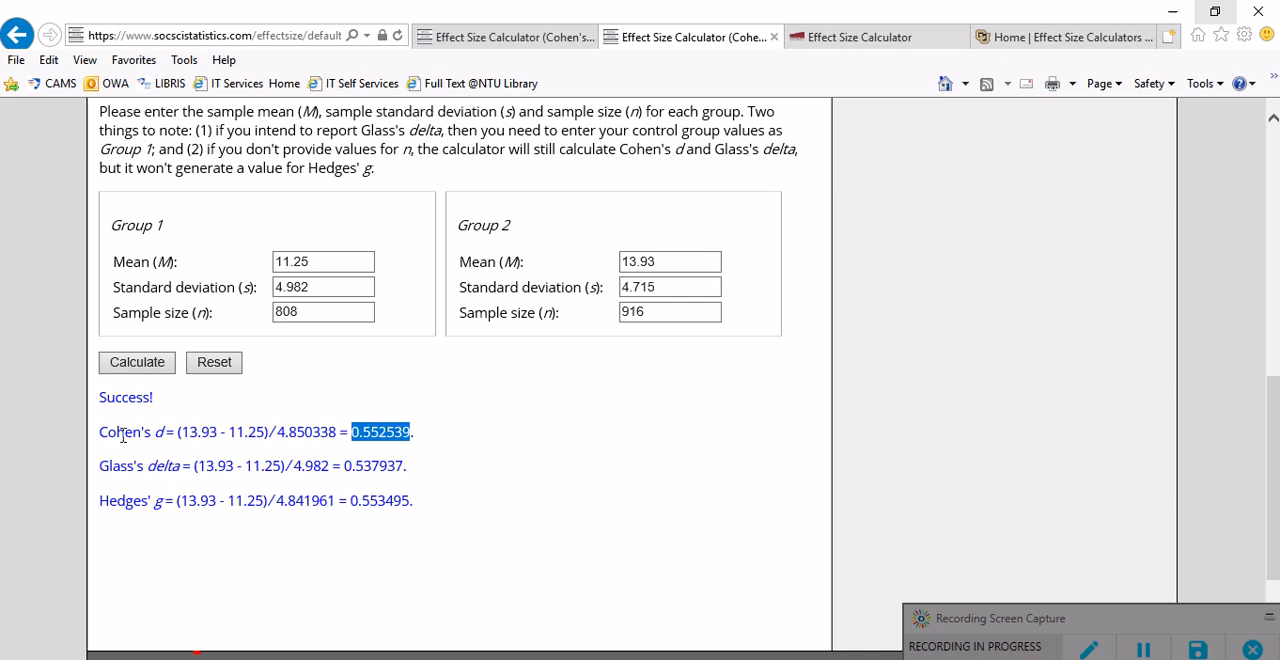
pyautogui.click(336, 416)
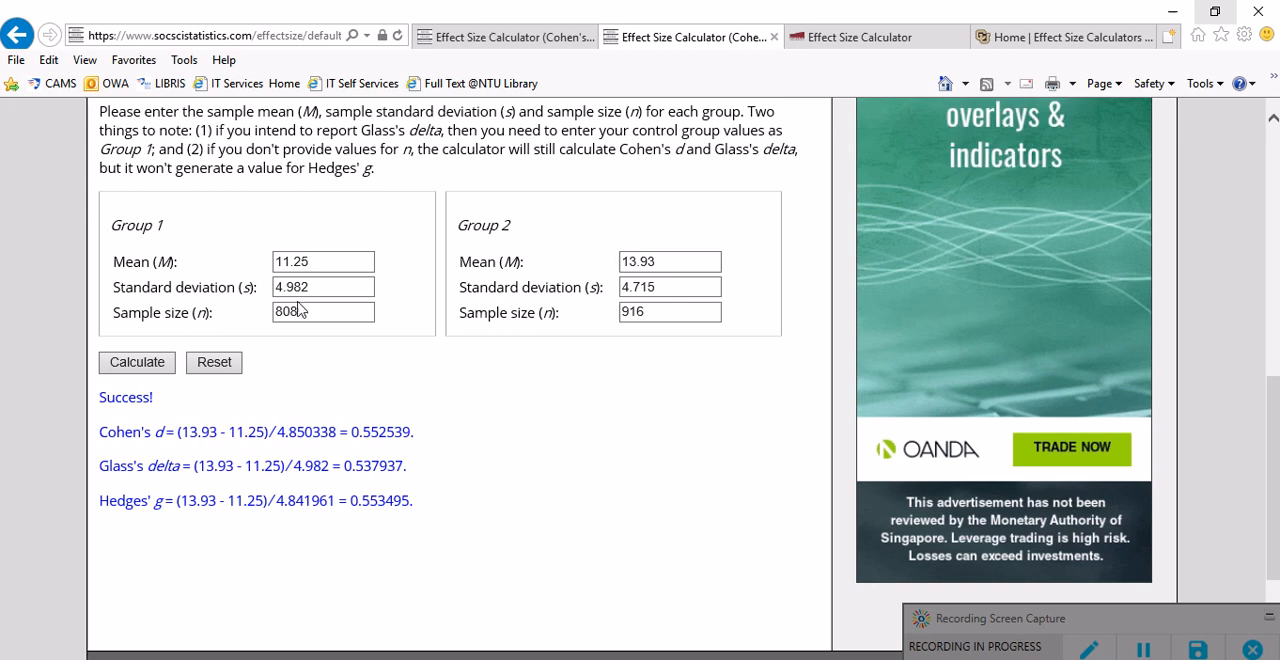
pyautogui.moveTo(808, 596)
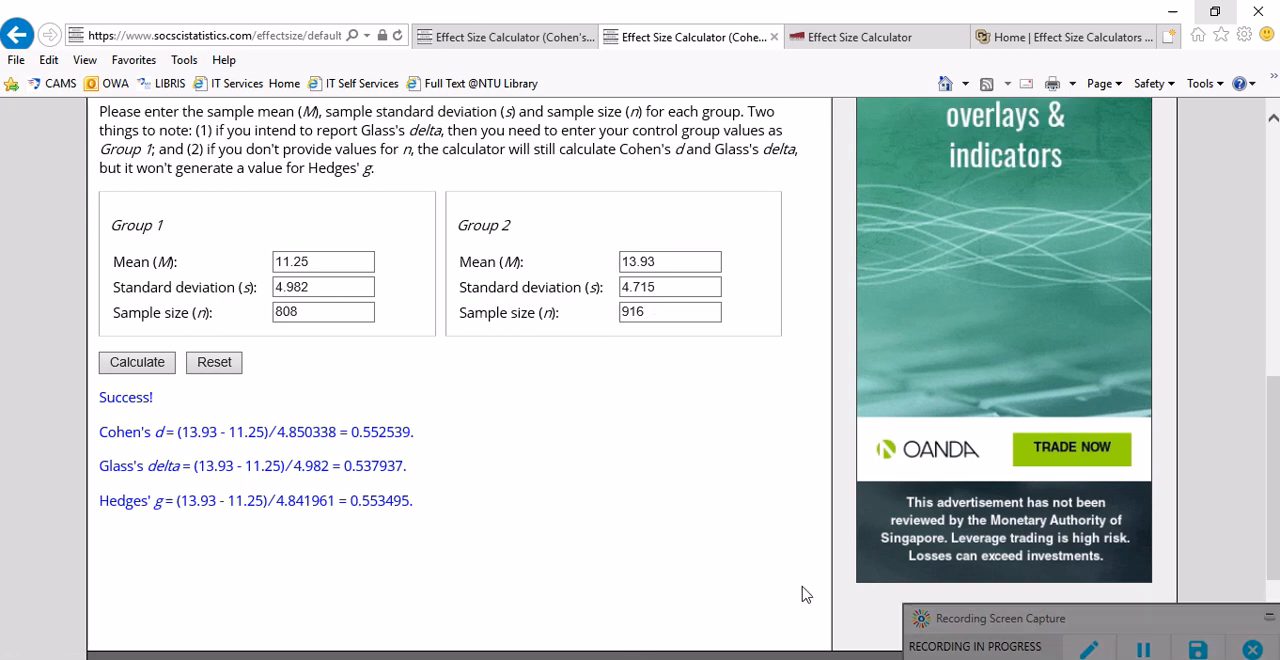